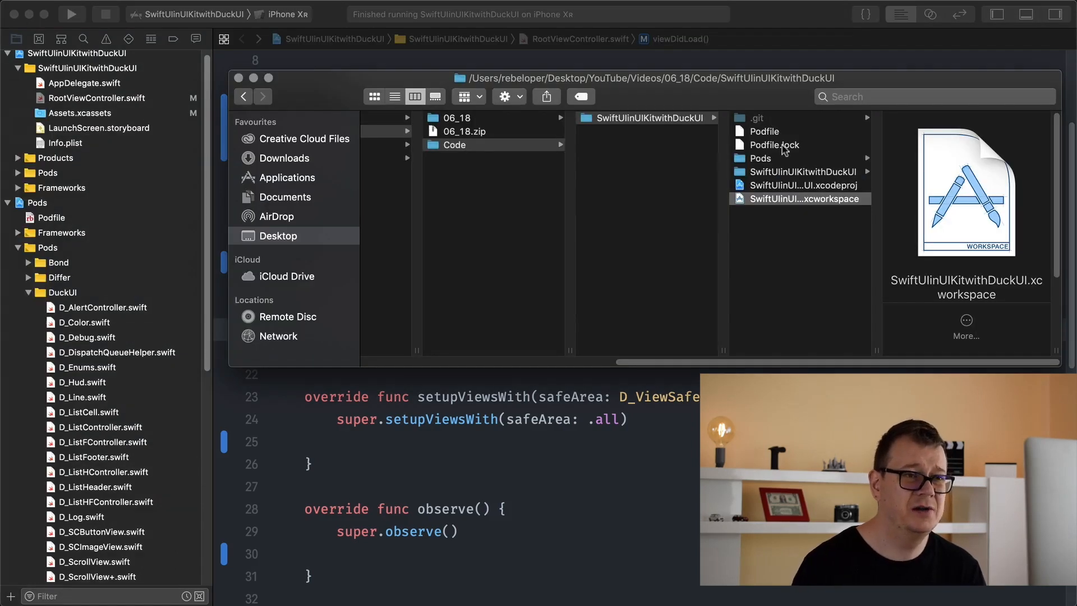
Open the project's Podfile.lock from the Code folder in Xcode to view pod versions.
{"action": "left_click", "coordinate": [774, 145]}
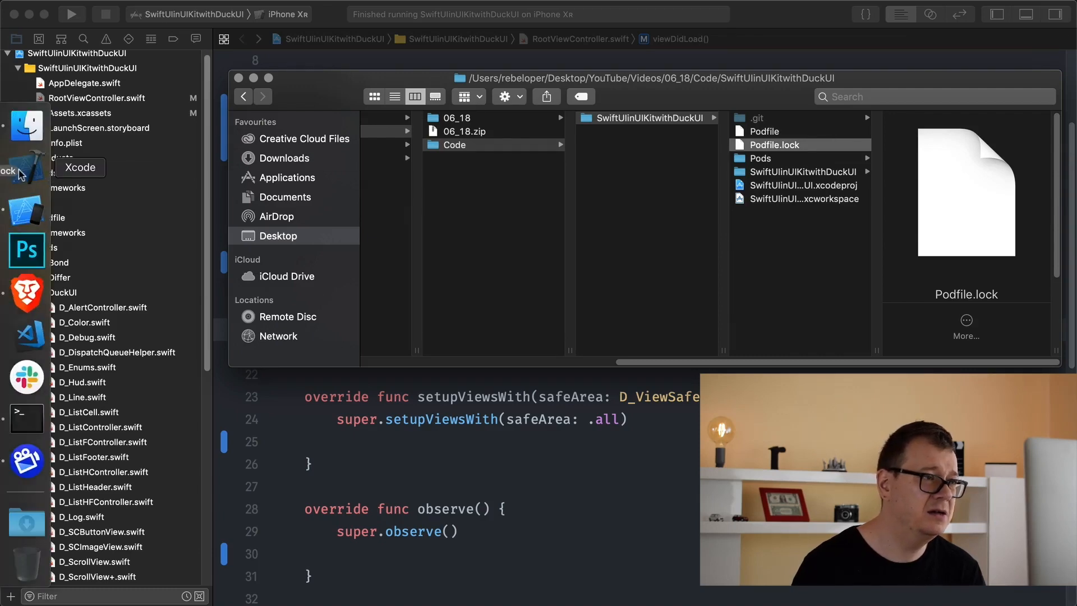
{"action": "double_click", "coordinate": [774, 145]}
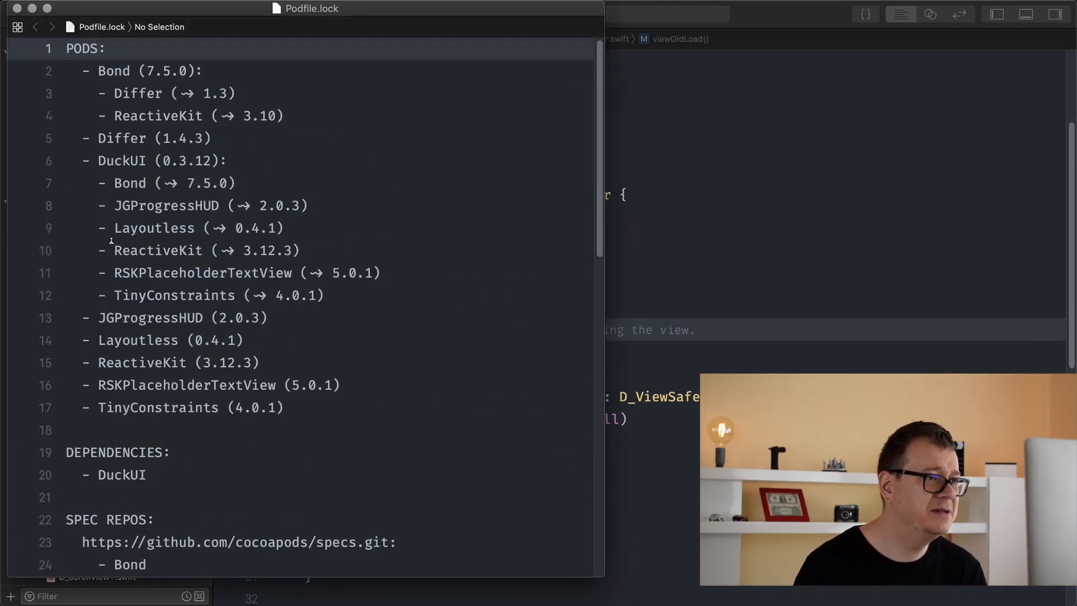
Close Podfile.lock and return to RootViewController.swift, selecting Layoutless in the imports.
{"action": "double_click", "coordinate": [189, 160]}
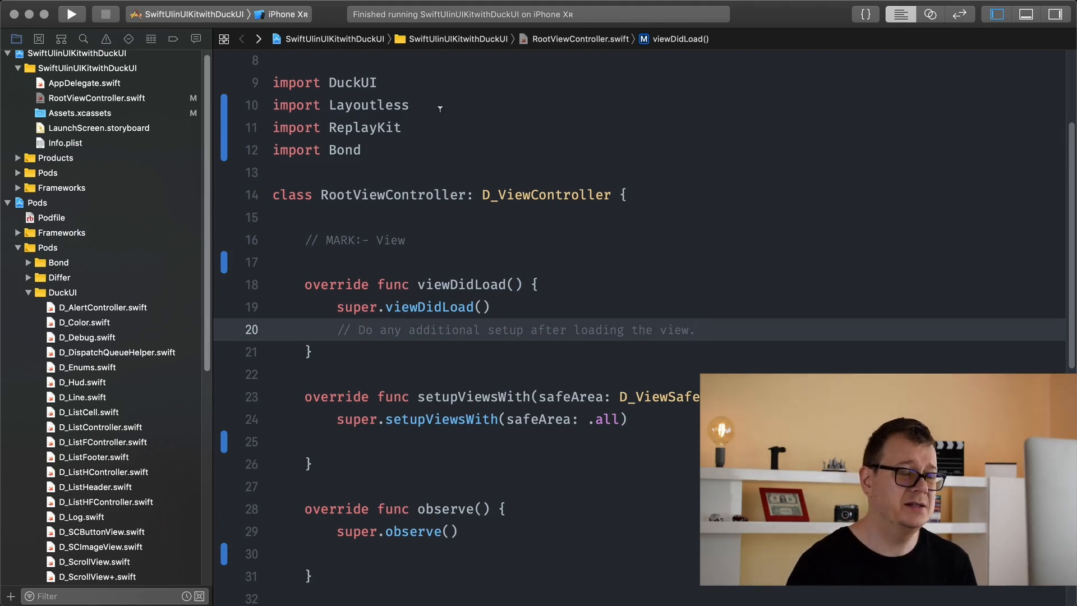
{"action": "double_click", "coordinate": [369, 105]}
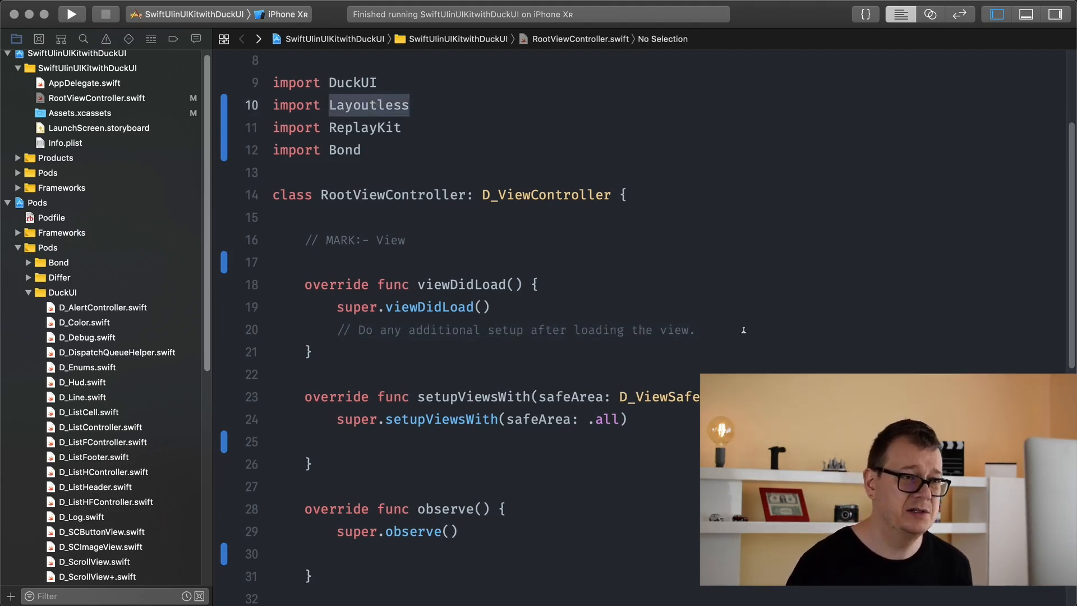
{"action": "mouse_move", "coordinate": [729, 310]}
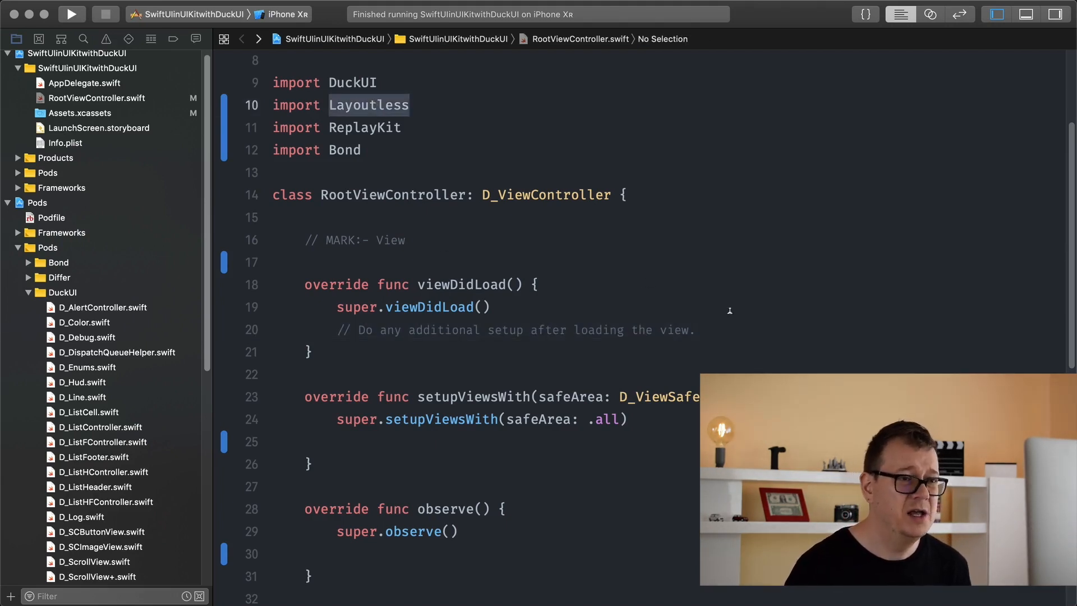
Add an empty stack(.vertical) call below the setup comment in viewDidLoad.
{"action": "left_click", "coordinate": [695, 330]}
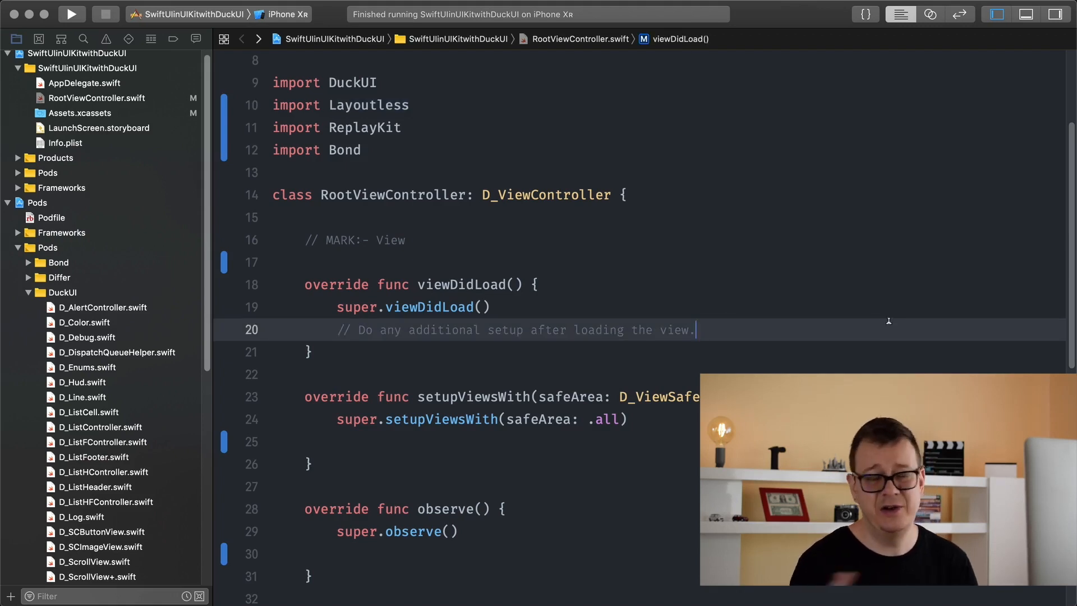
{"action": "type", "text": "st"}
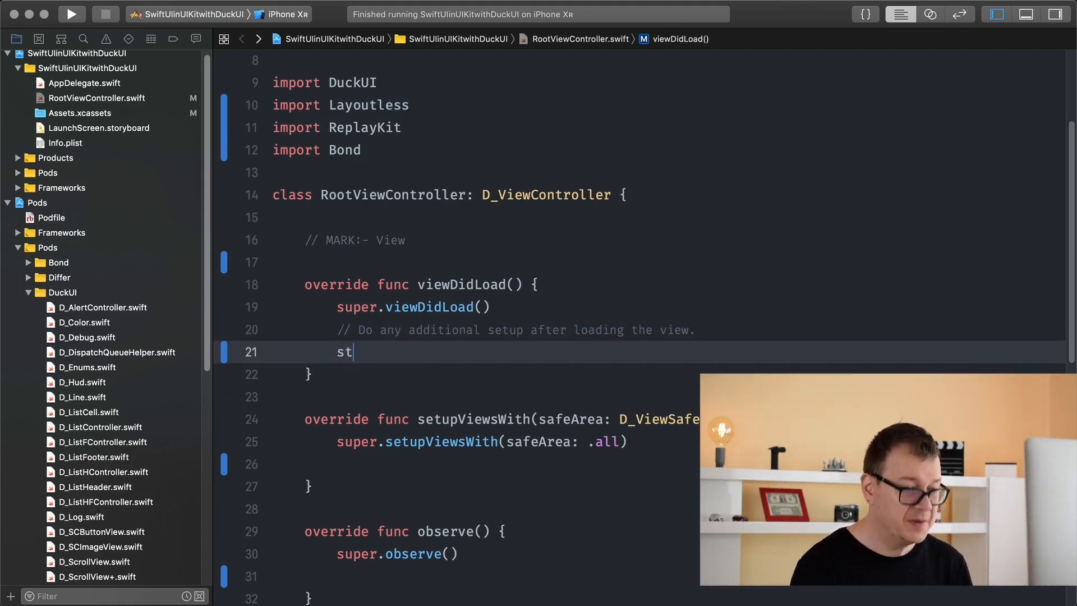
{"action": "type", "text": "a"}
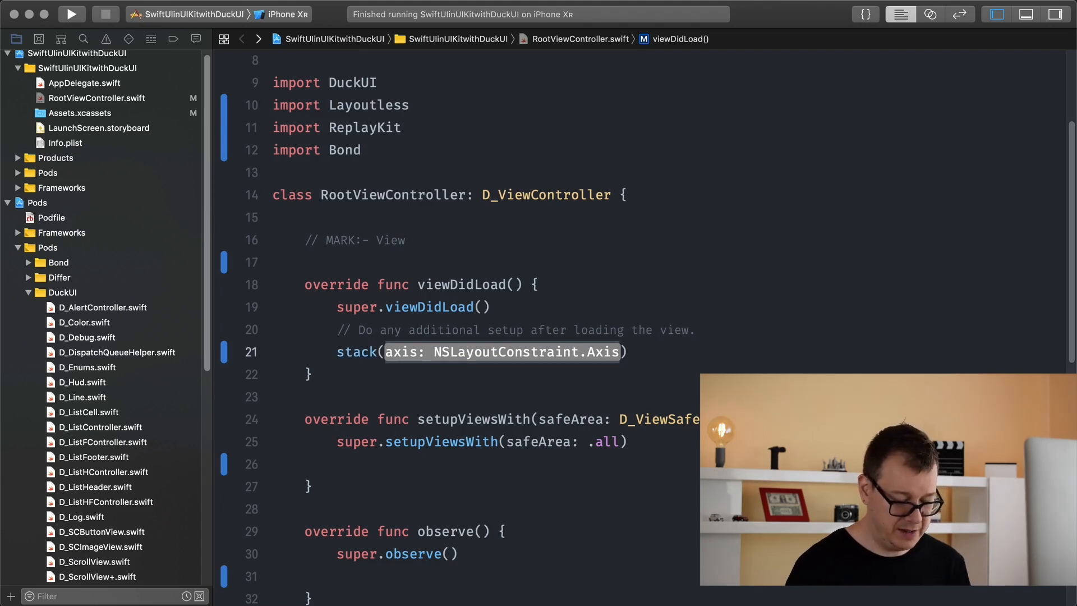
{"action": "type", "text": ".vertical"}
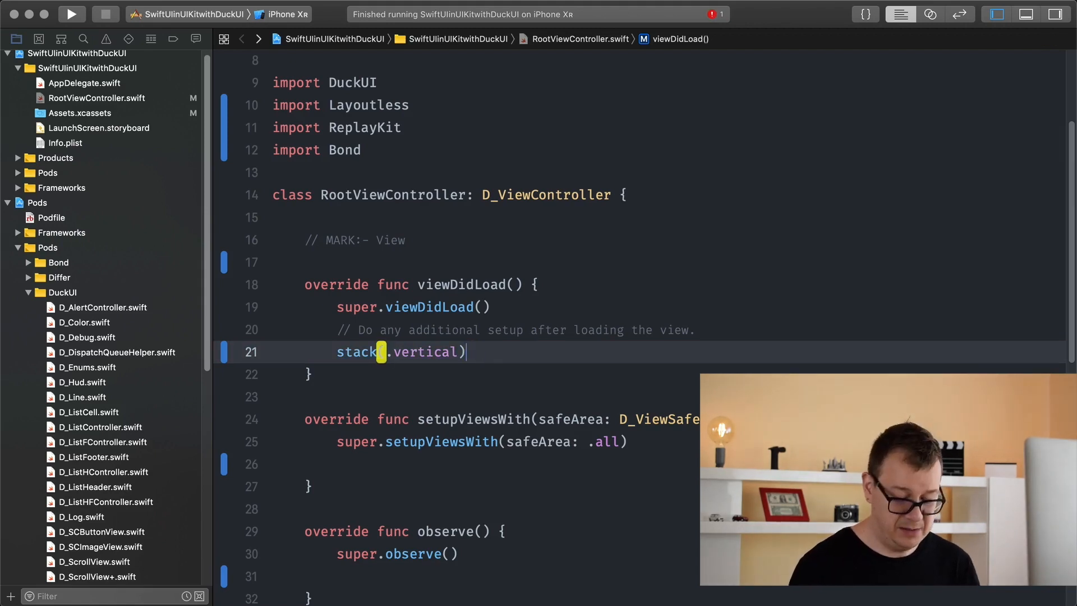
{"action": "type", "text": "{"}
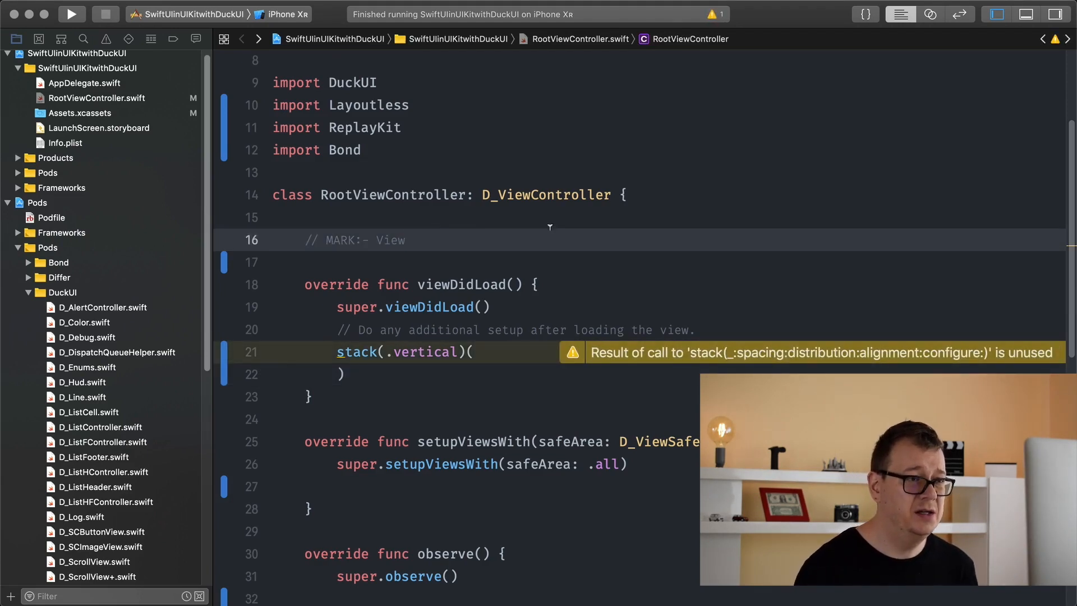
{"action": "type", "text": "let sim"}
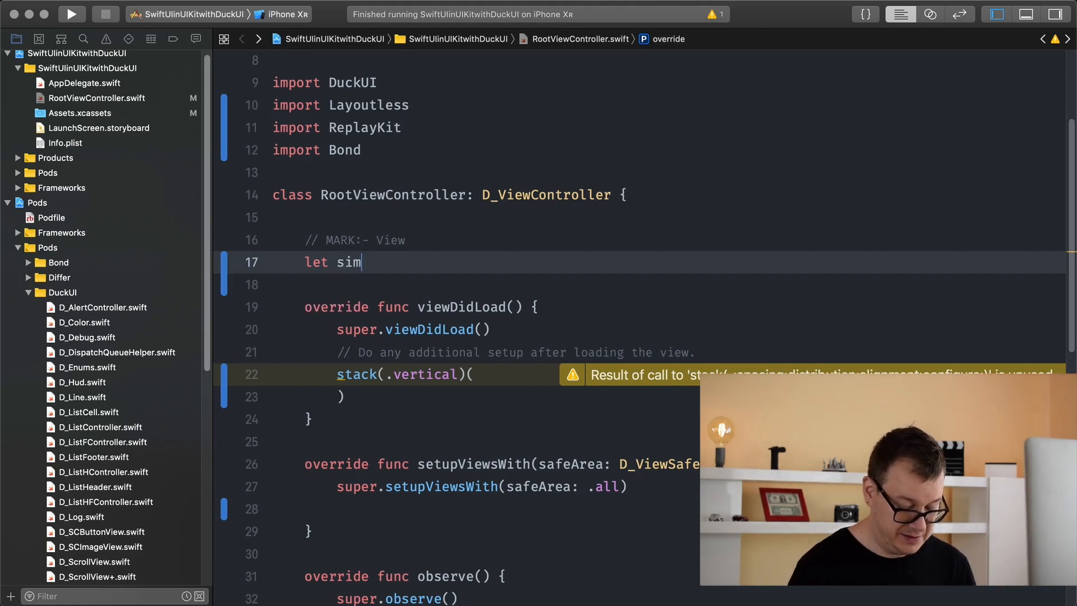
Declare let simpleView = UIView() with setBackground(color:) chosen from autocomplete.
{"action": "type", "text": "pleView"}
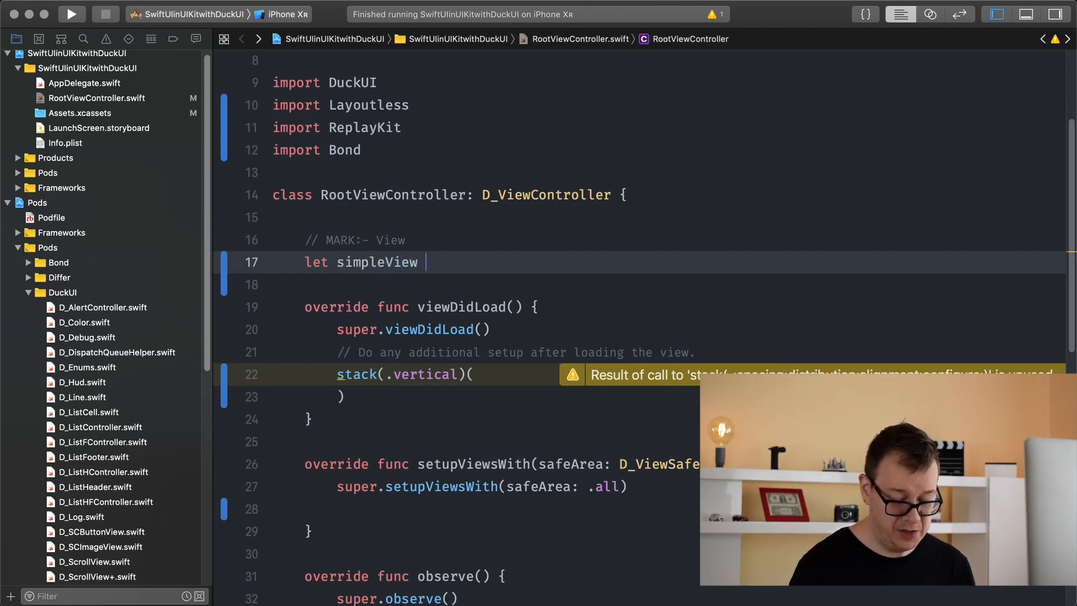
{"action": "type", "text": "= UIV"}
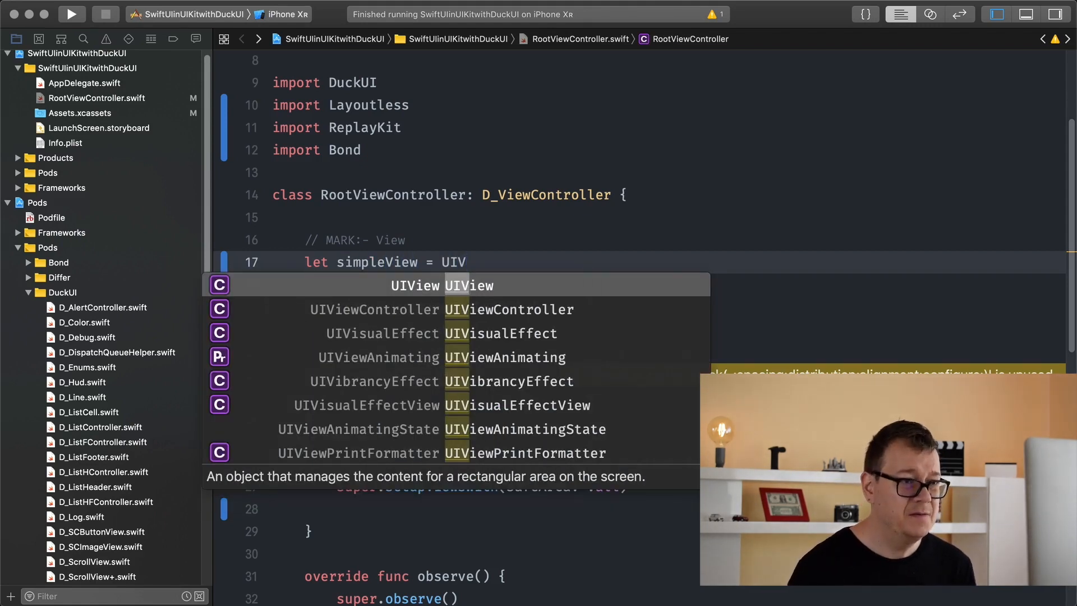
{"action": "type", "text": "()."}
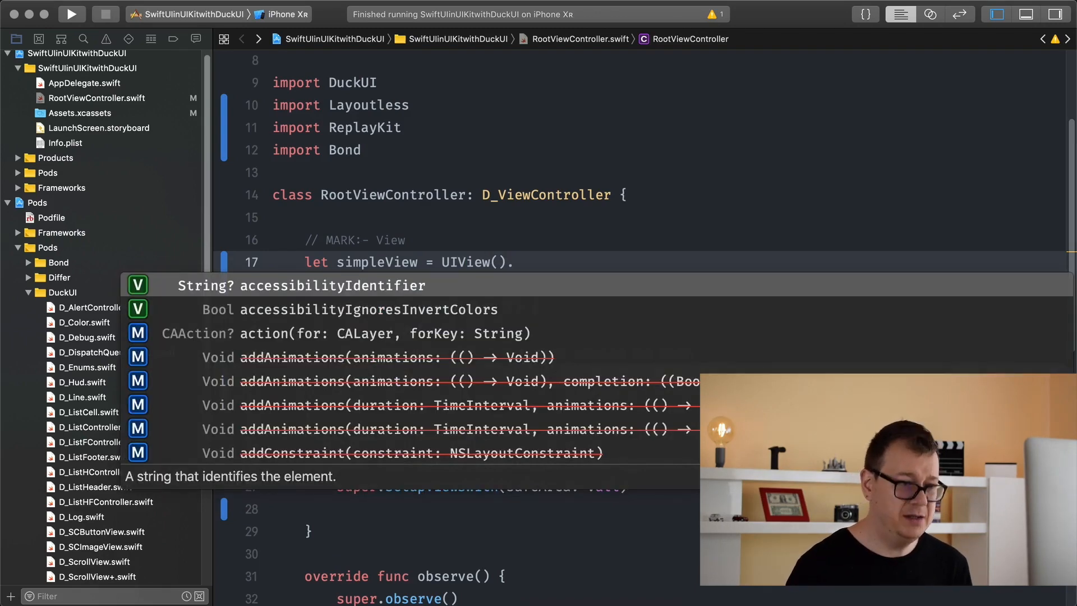
{"action": "type", "text": "back"}
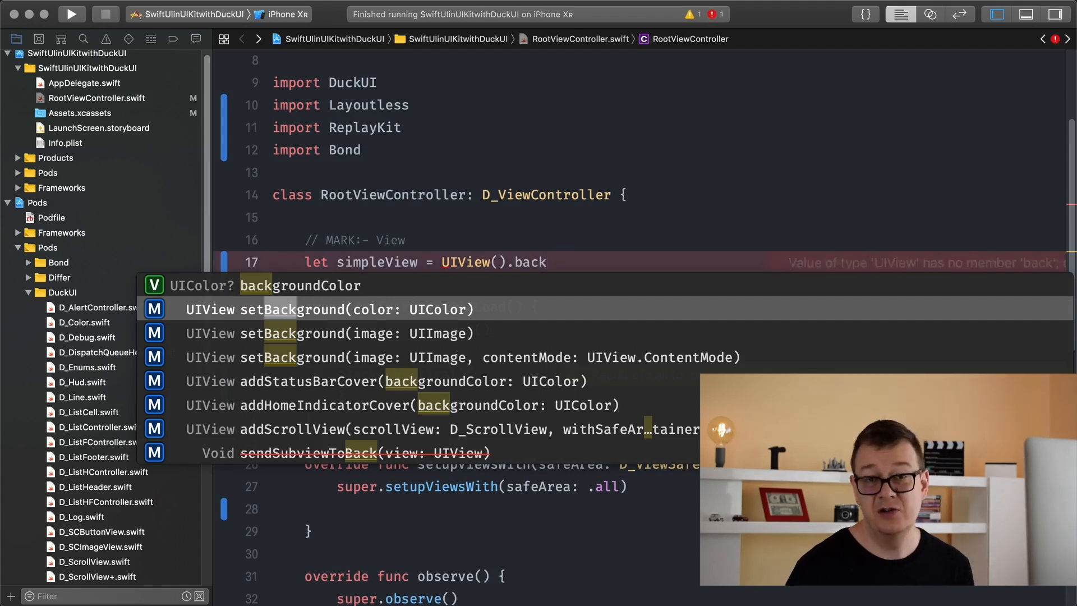
{"action": "left_click", "coordinate": [336, 309]}
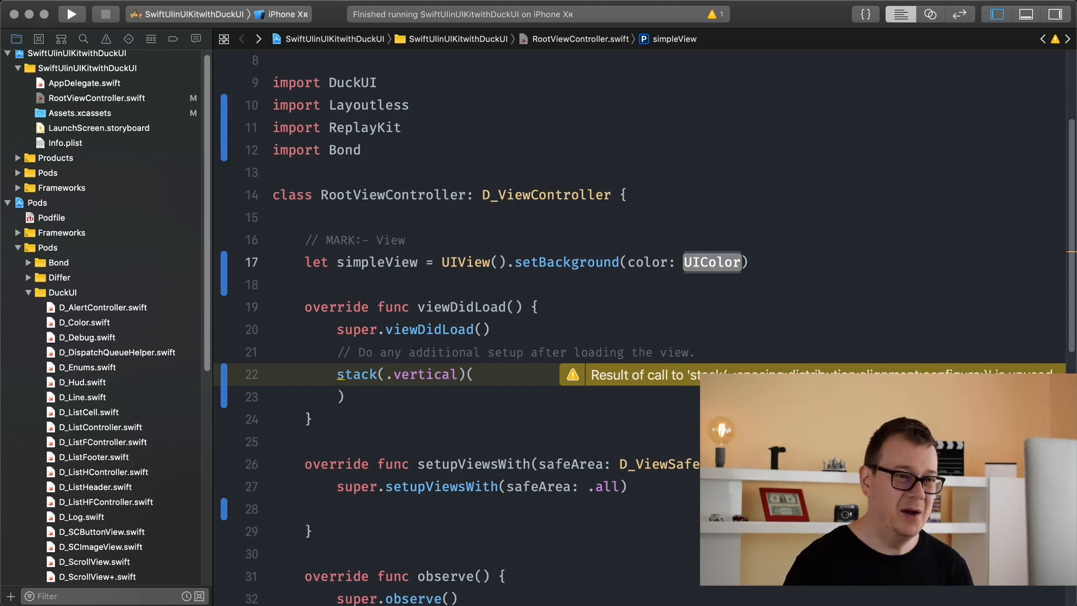
Set simpleView's background colour argument to D_Color.Xcode11.Light.blue.
{"action": "type", "text": "D_"}
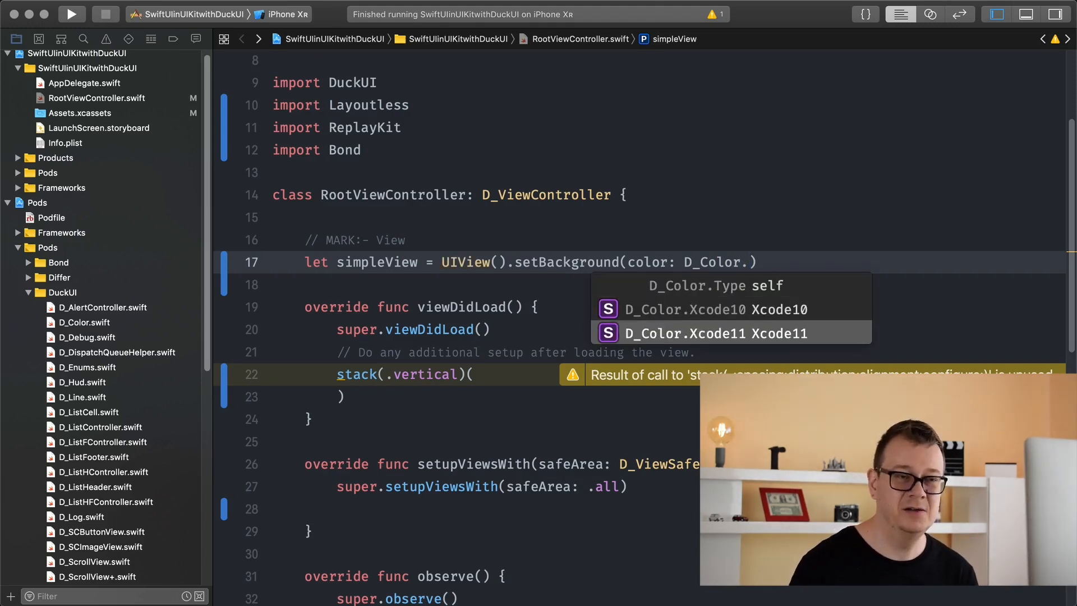
{"action": "left_click", "coordinate": [714, 333]}
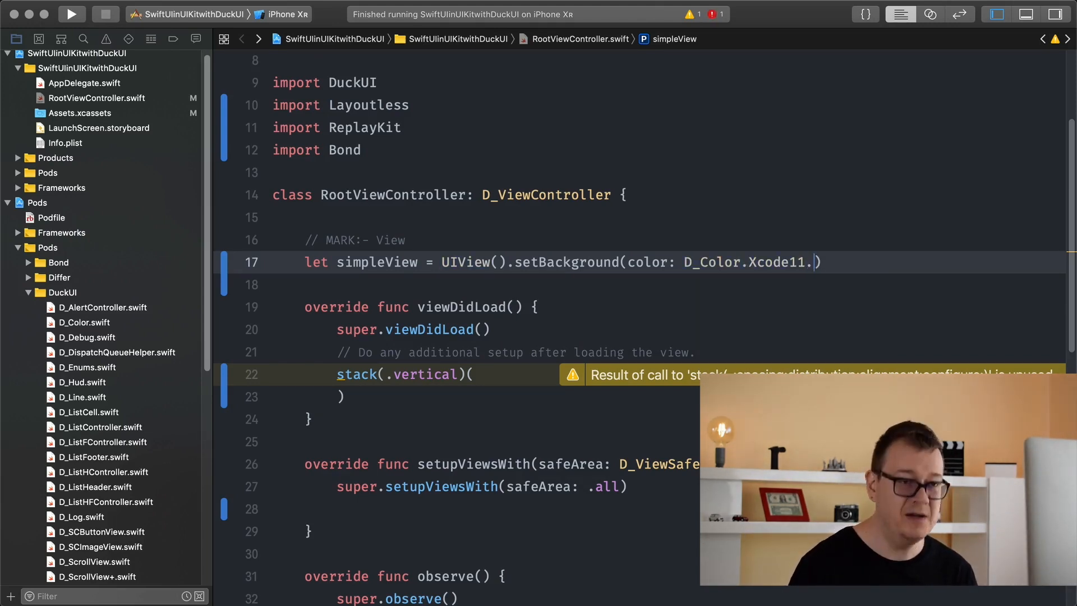
{"action": "type", "text": "."}
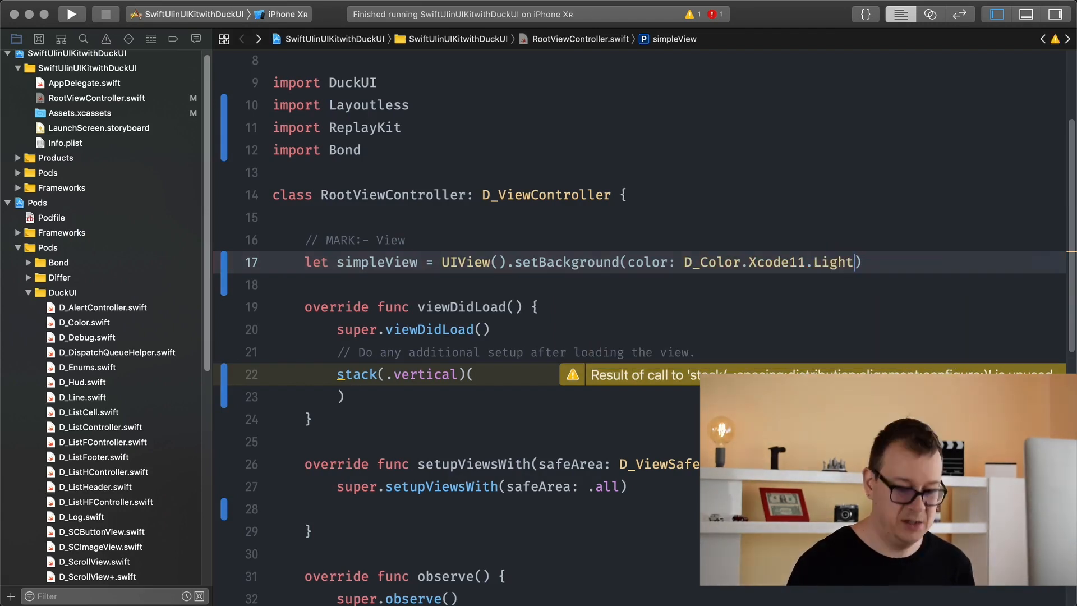
{"action": "type", "text": ".blue"}
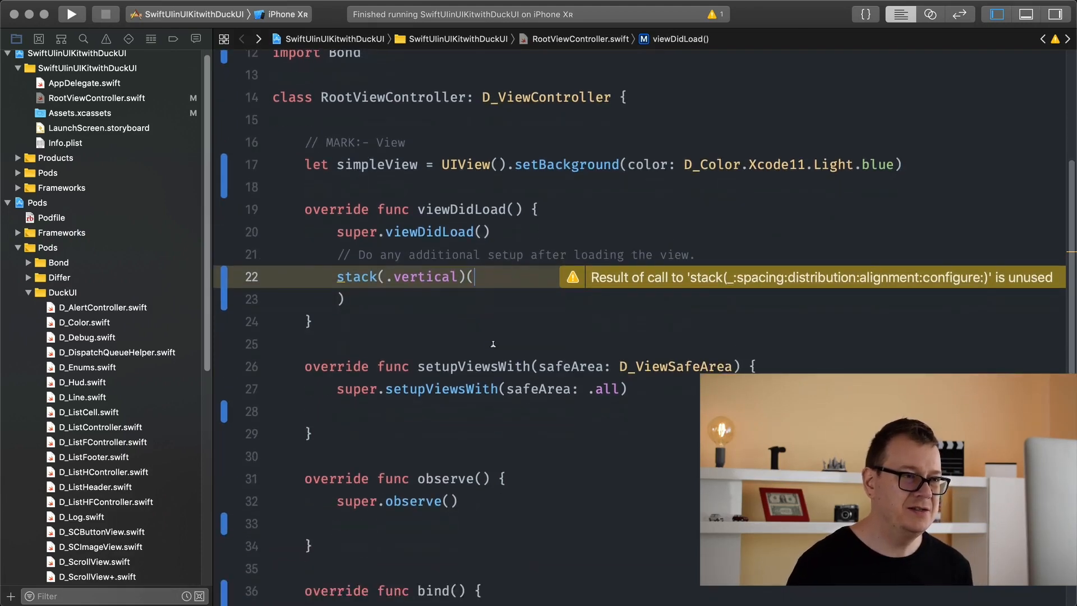
Put simpleView in the vertical stack and chain .fillingParent().layout(in: container).
{"action": "type", "text": "sim"}
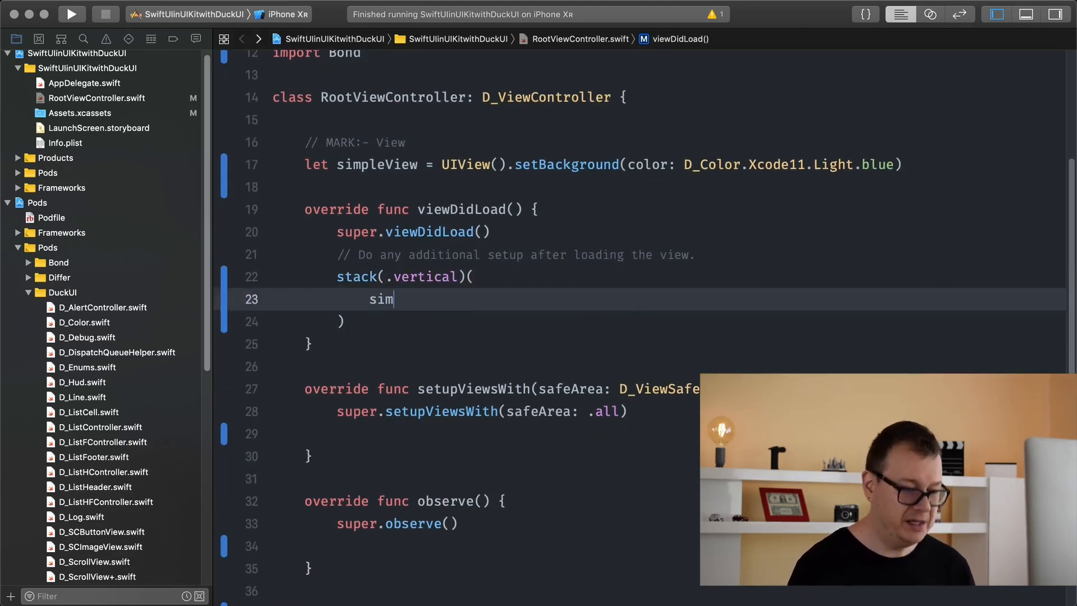
{"action": "type", "text": "pleView"}
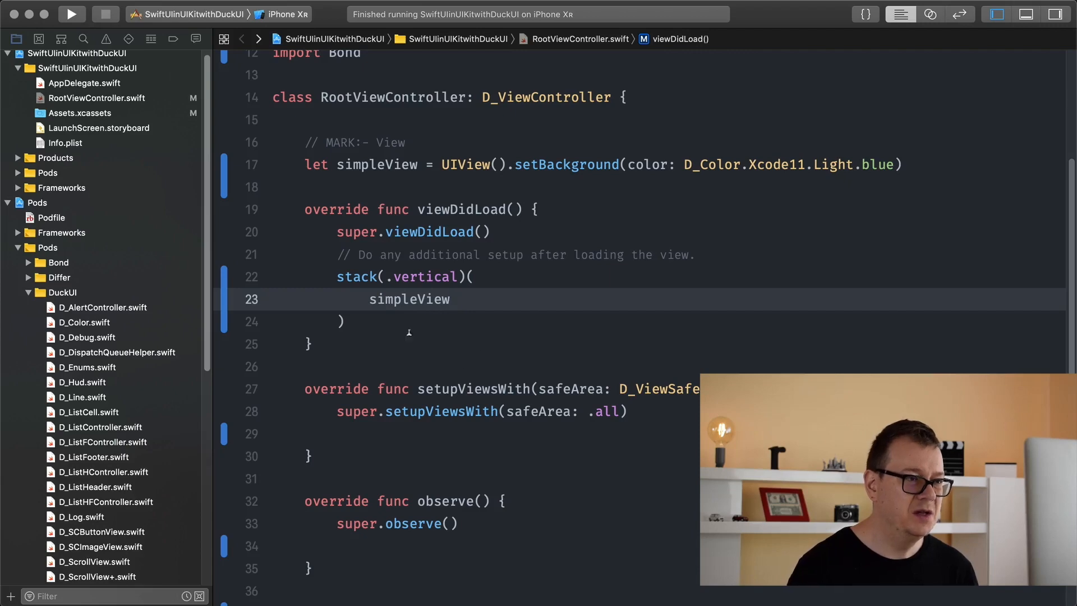
{"action": "type", "text": ".fillingParent("}
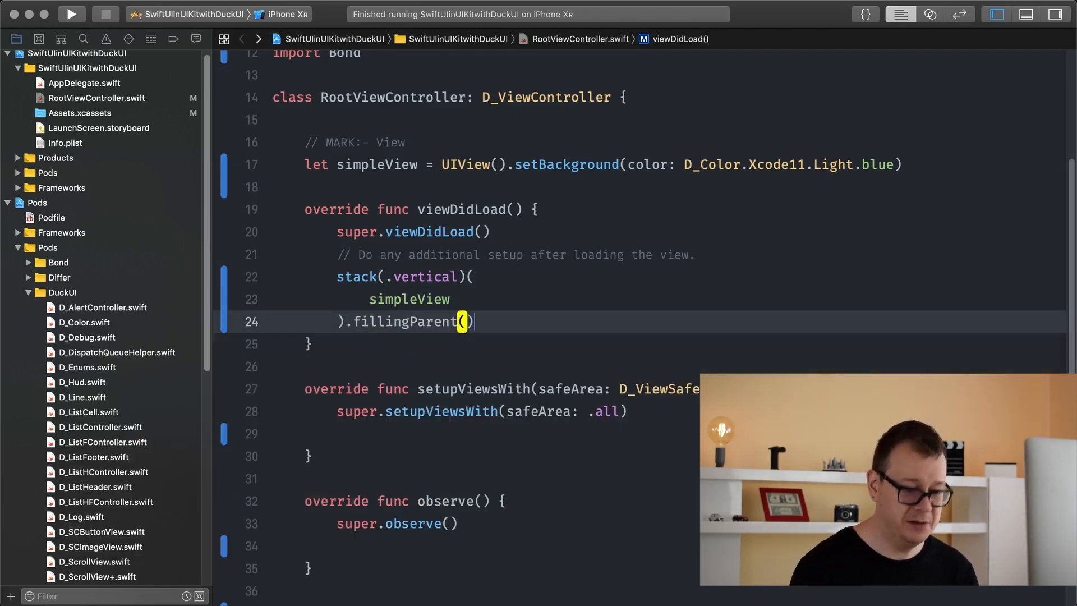
{"action": "type", "text": ".layout(in: UIView"}
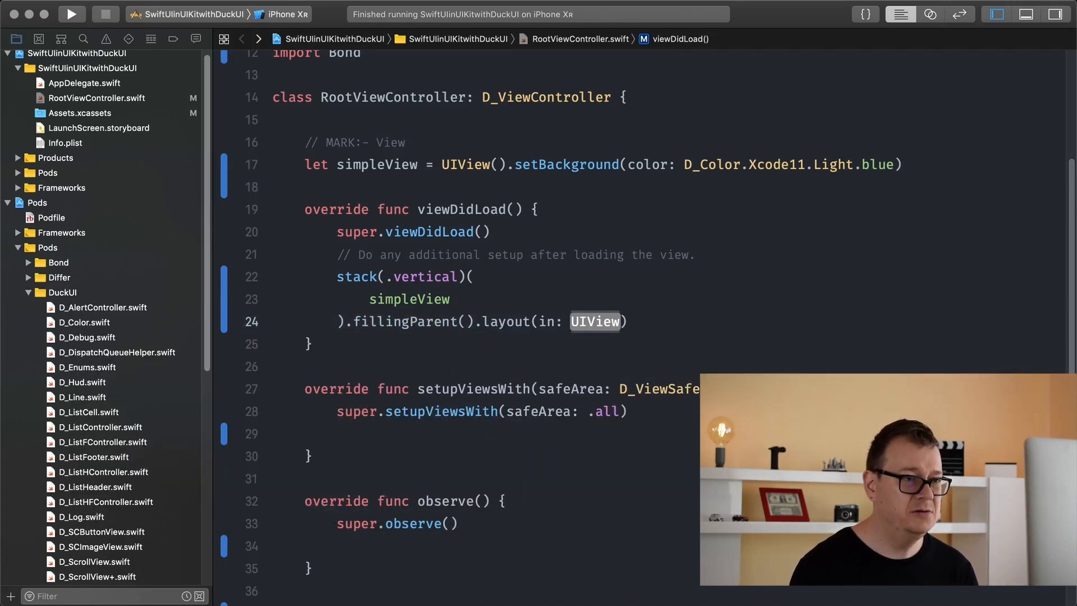
{"action": "type", "text": "container"}
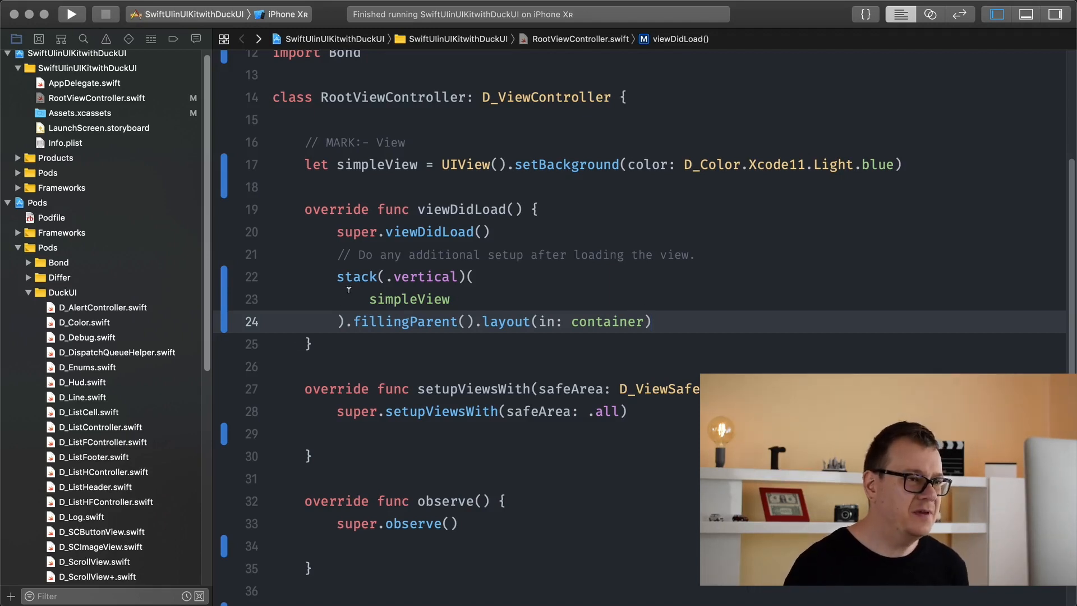
{"action": "left_click", "coordinate": [651, 321]}
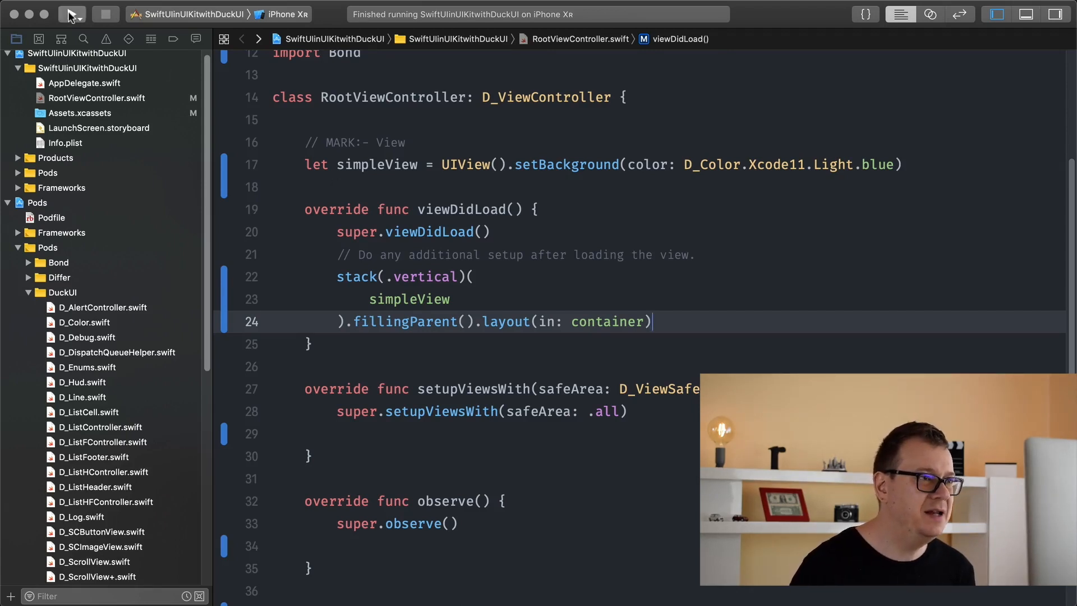
Build and run the app on the iPhone XR simulator.
{"action": "left_click", "coordinate": [71, 14]}
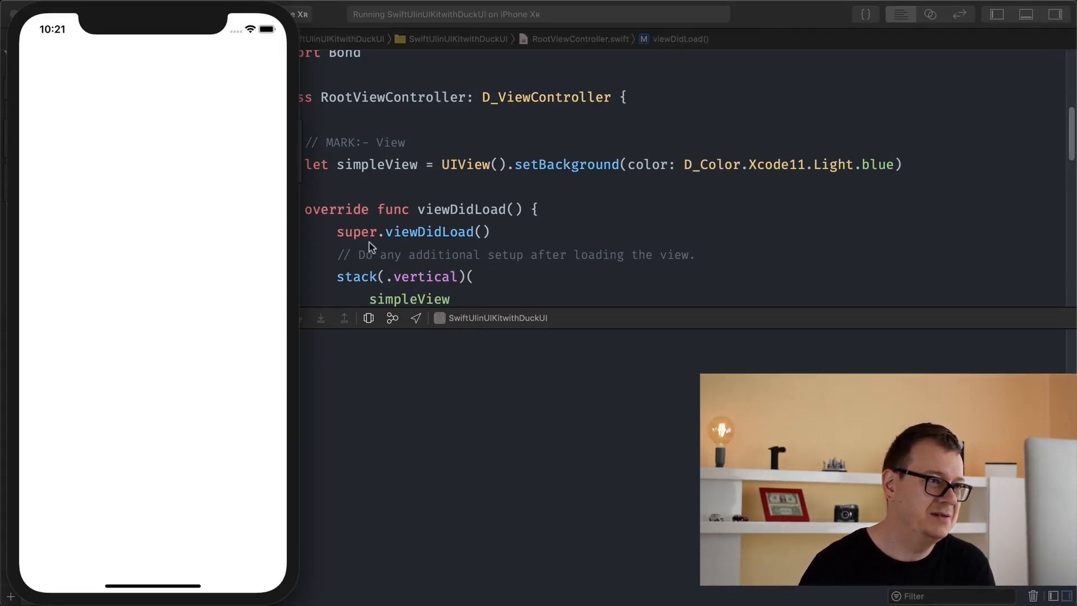
{"action": "mouse_move", "coordinate": [517, 282]}
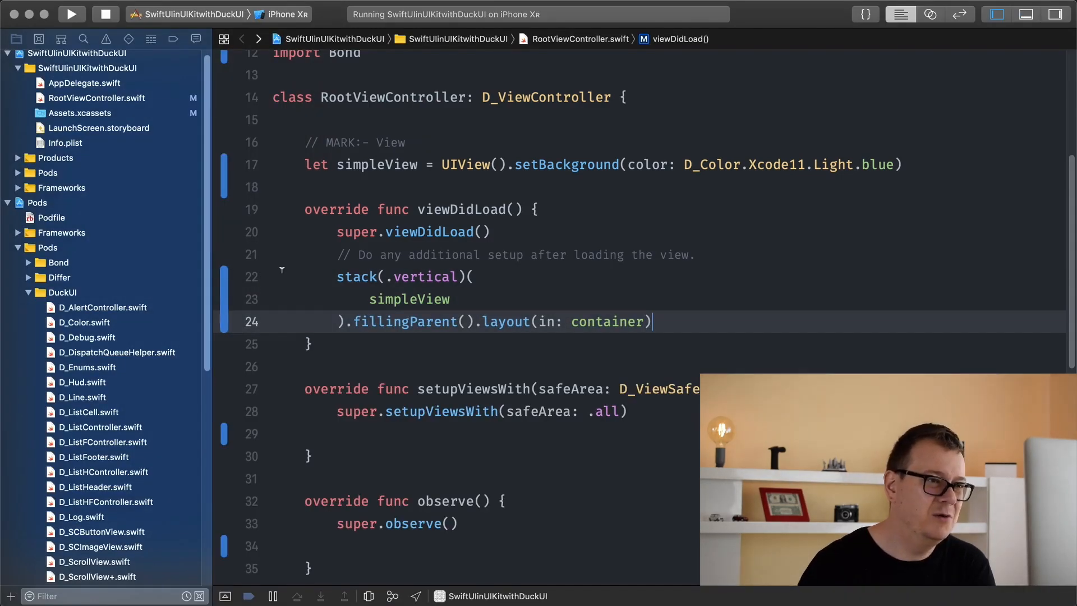
Move the stack code into setupViewsWith and change its safe area from .all to .none.
{"action": "left_click_drag", "start_coordinate": [337, 276], "coordinate": [651, 321]}
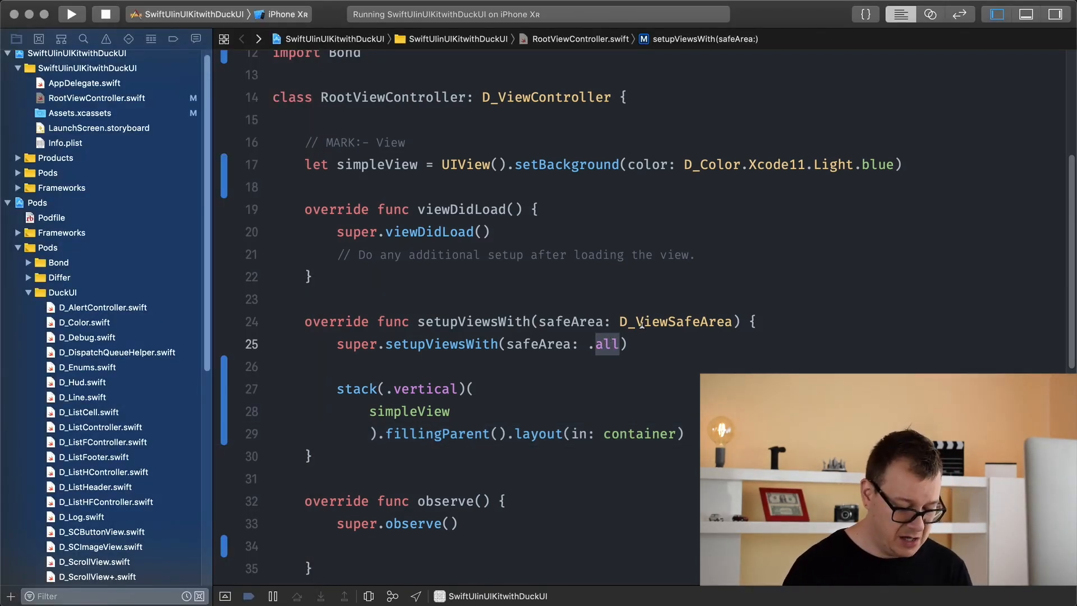
{"action": "type", "text": ".n"}
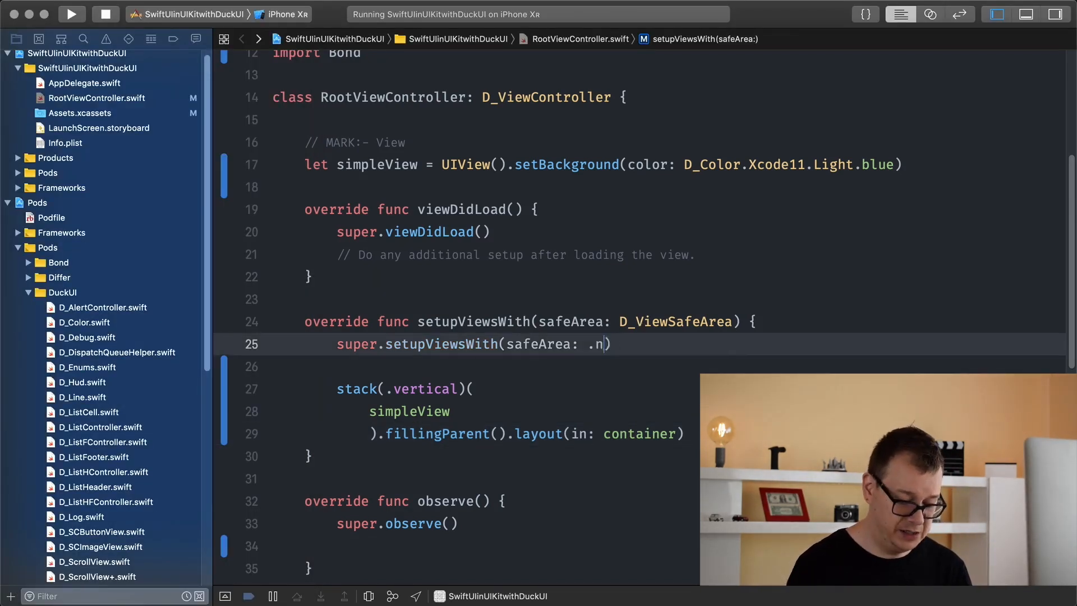
{"action": "type", "text": "one)"}
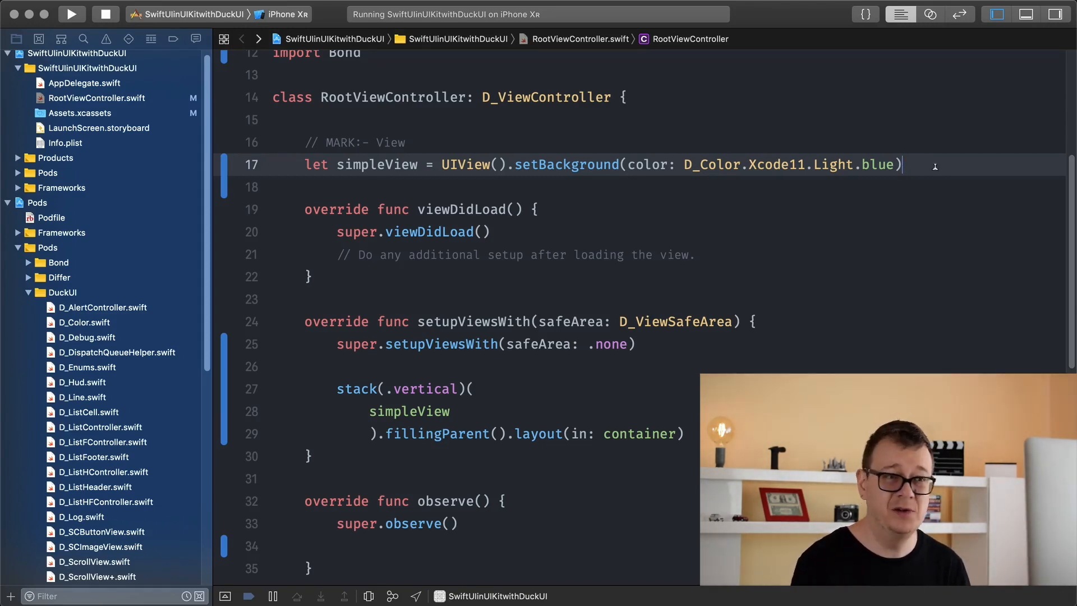
Give simpleView a height of 2000 with setHeight and relaunch the app.
{"action": "type", "text": ".setHeight(height: CGFloat)"}
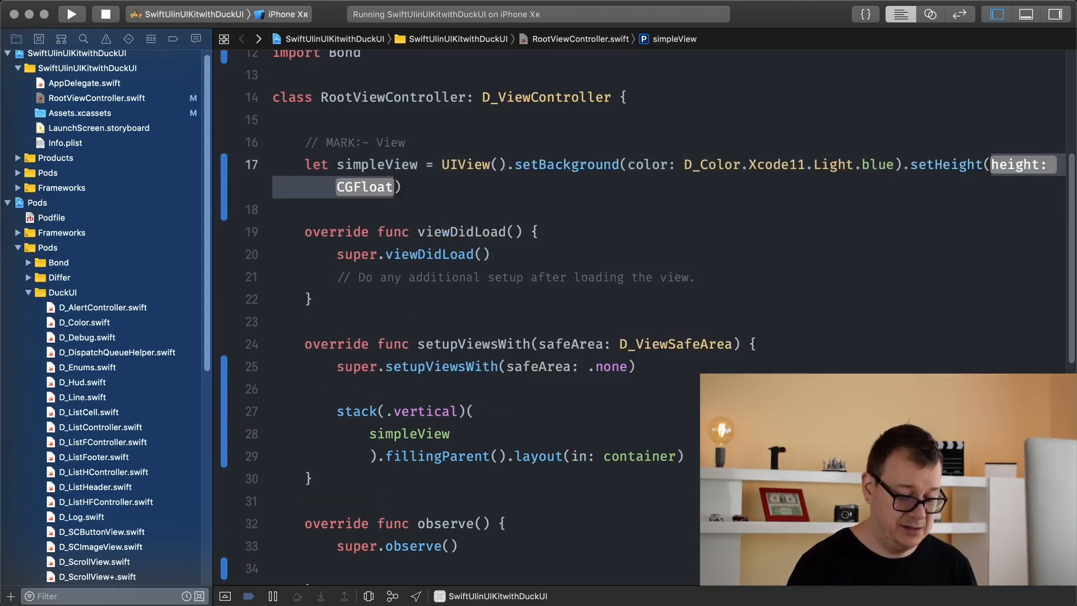
{"action": "type", "text": "2000"}
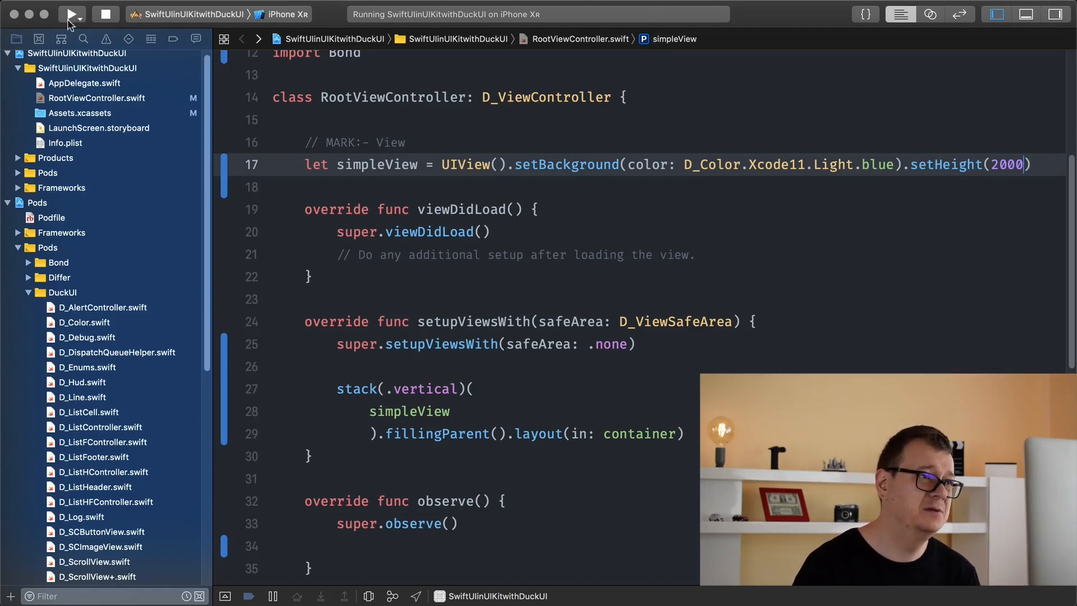
{"action": "left_click", "coordinate": [71, 13]}
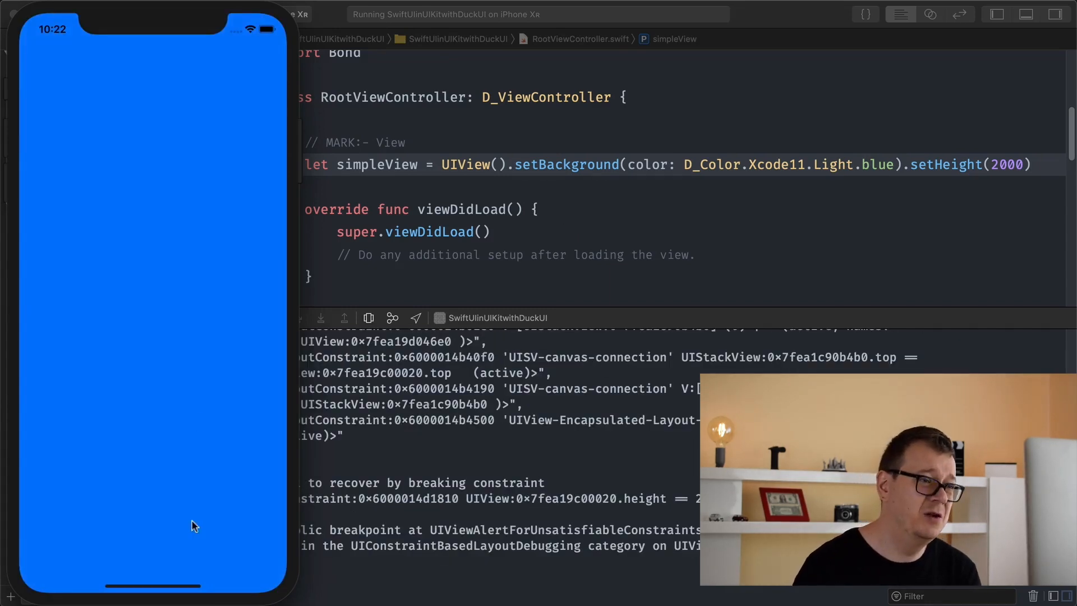
{"action": "mouse_move", "coordinate": [182, 342]}
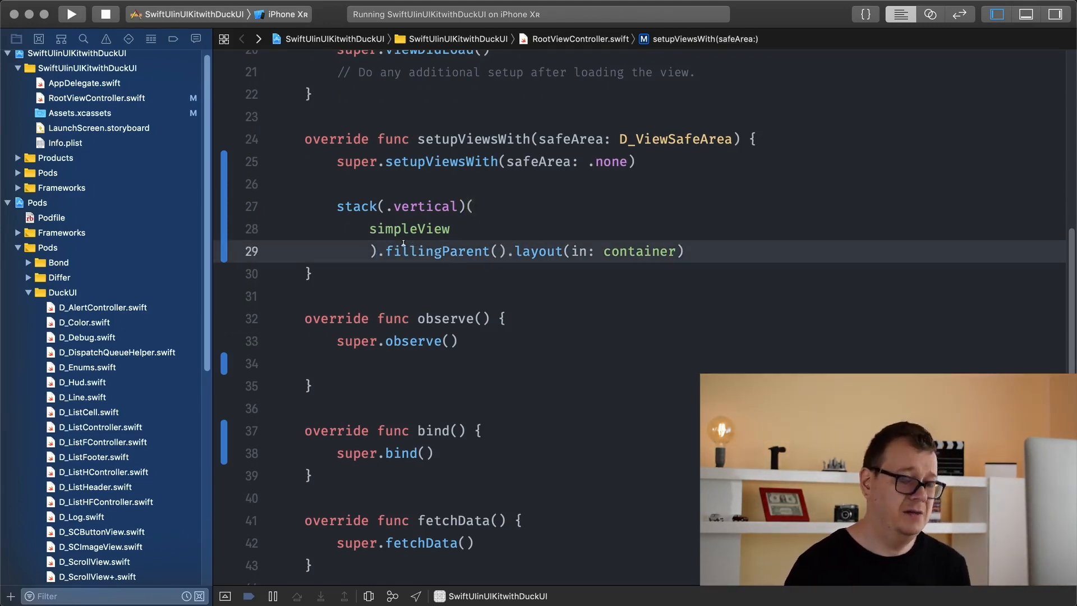
Add .scrolling(.vertical) before .fillingParent() in the stack and rerun the app.
{"action": "type", "text": "scrolling(."}
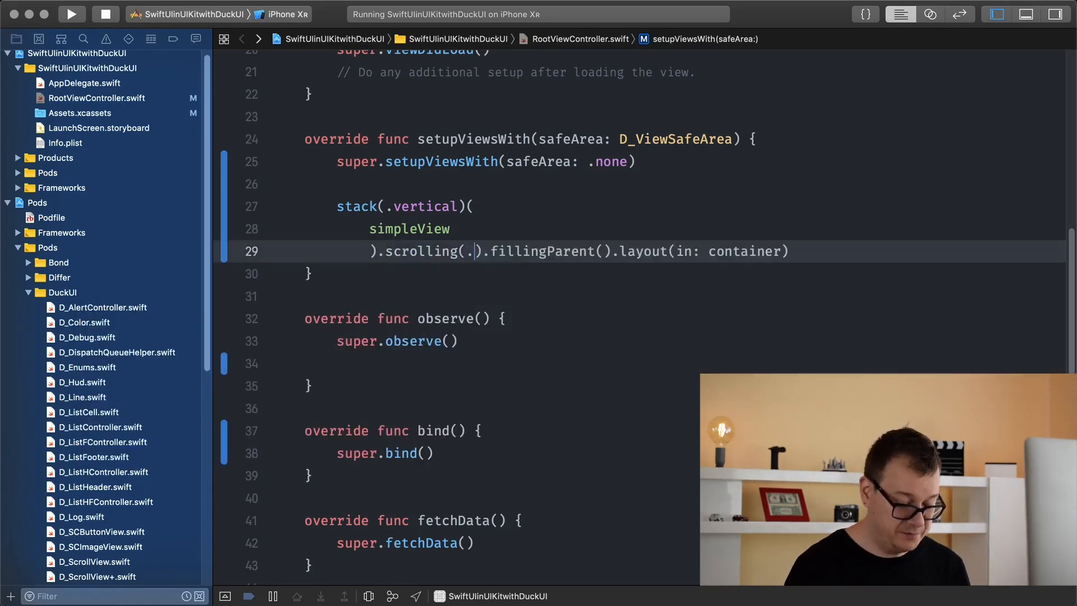
{"action": "type", "text": "vertical"}
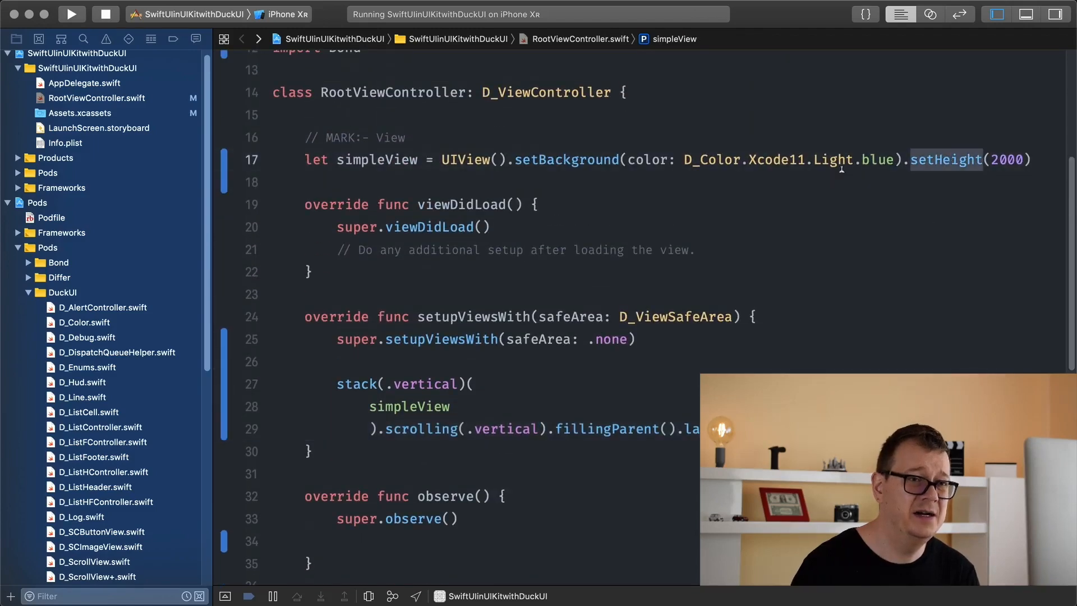
{"action": "left_click", "coordinate": [71, 13]}
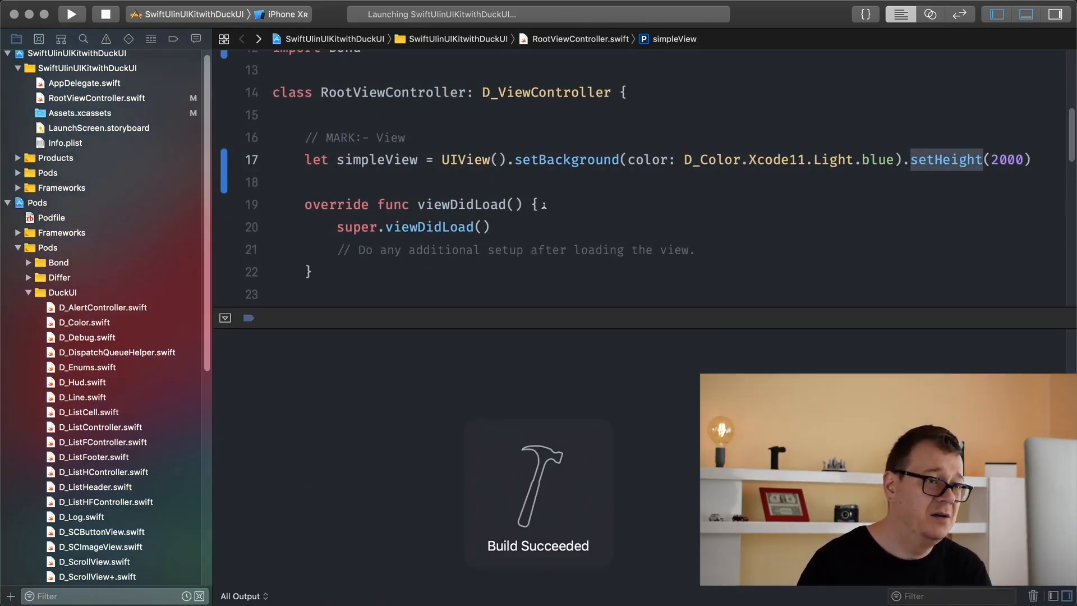
{"action": "left_click", "coordinate": [71, 13]}
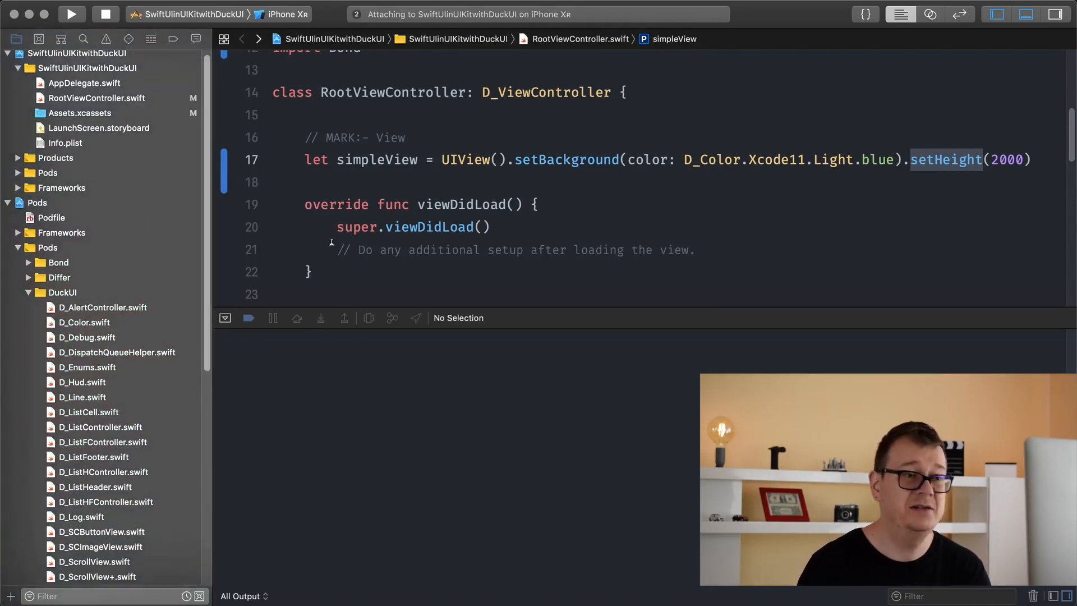
{"action": "left_click", "coordinate": [71, 14]}
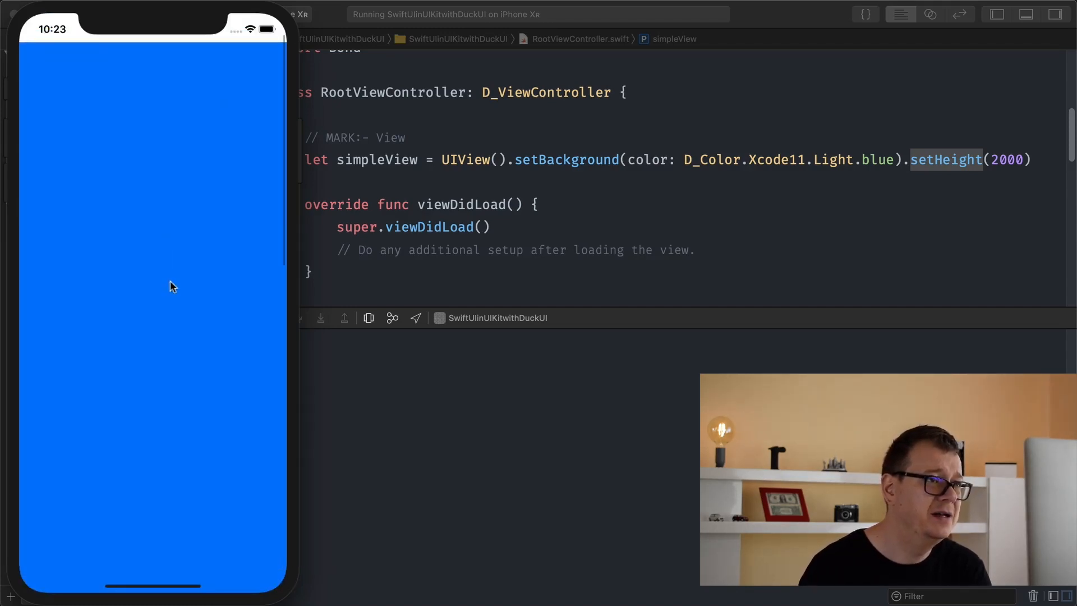
{"action": "mouse_move", "coordinate": [189, 337]}
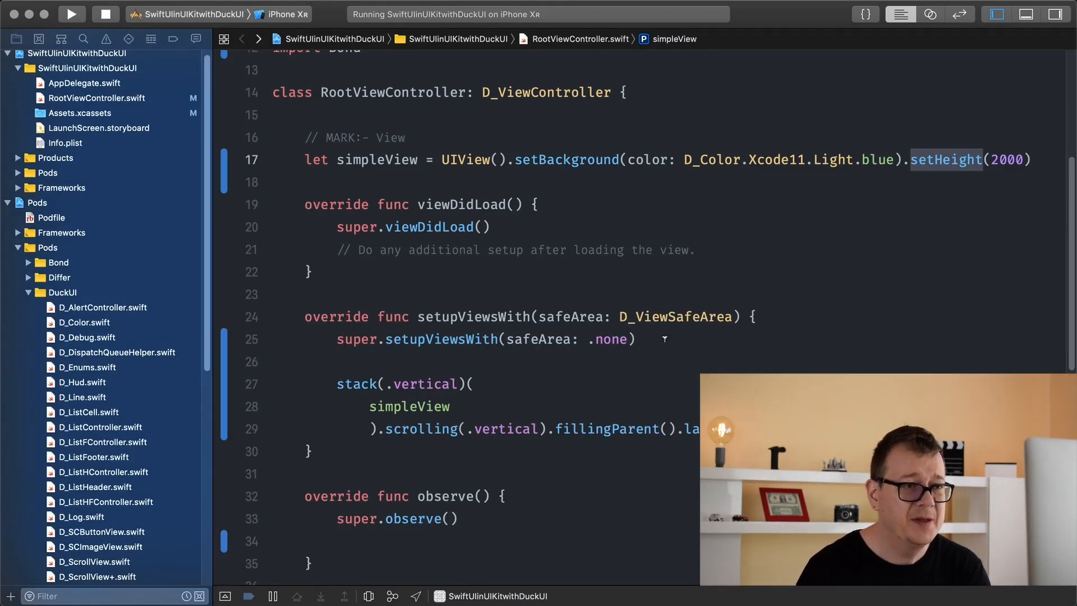
Add view.addHomeIndicatorCover(backgroundColor:) above the stack code in setupViewsWith.
{"action": "type", "text": "view.a"}
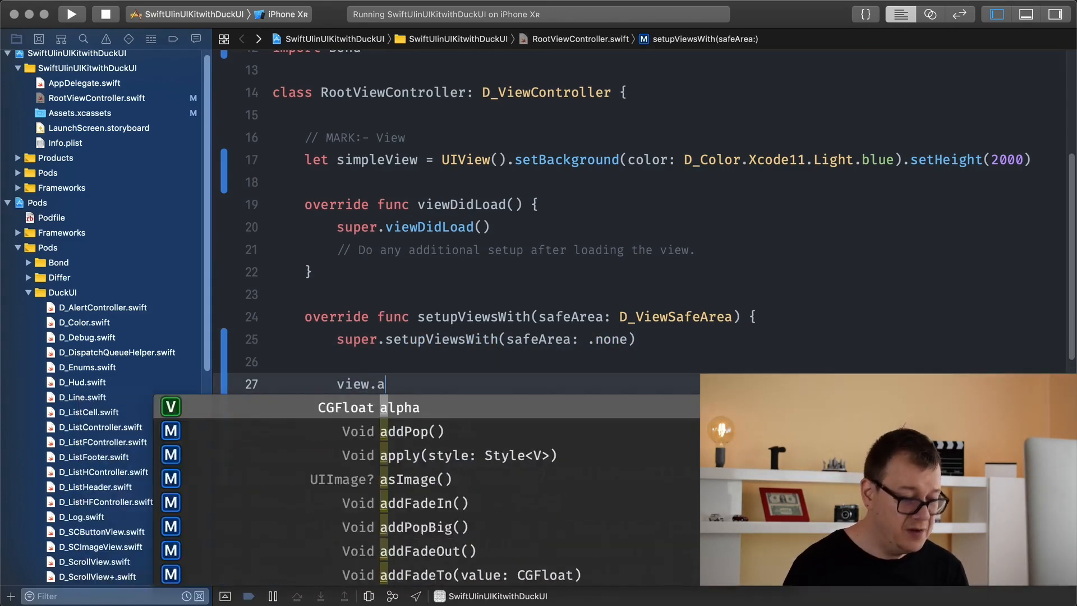
{"action": "type", "text": "dd"}
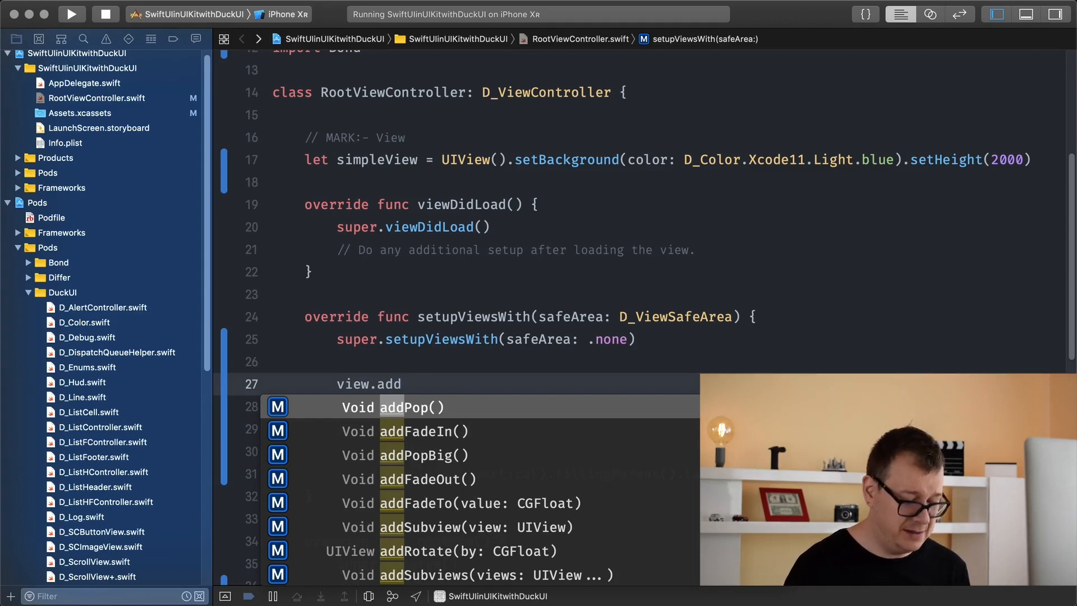
{"action": "type", "text": "top"}
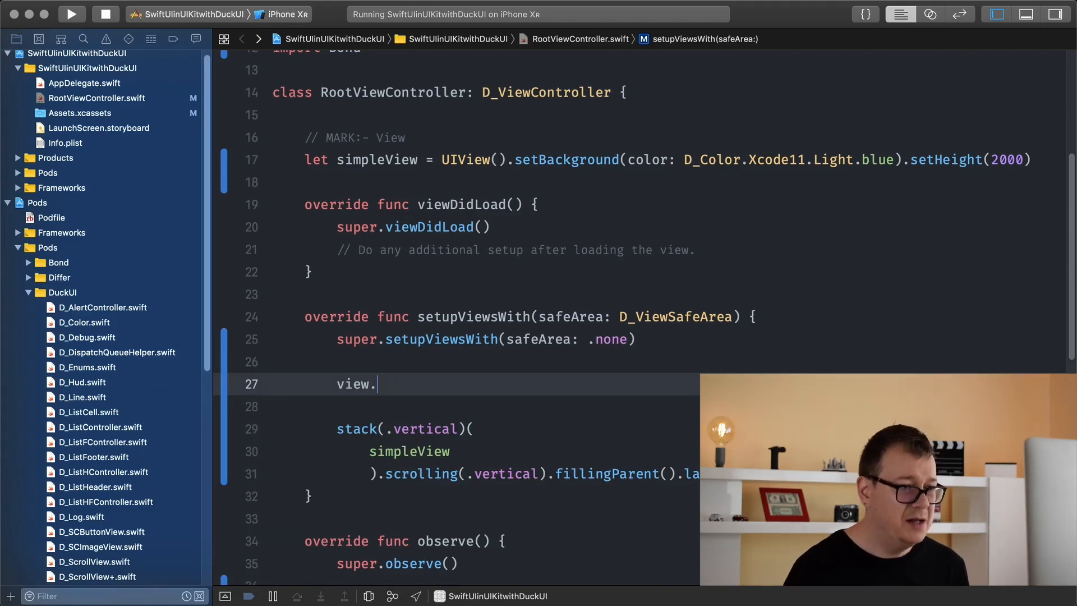
{"action": "type", "text": "addhomeIndicatorCover(backgroundColor: D"}
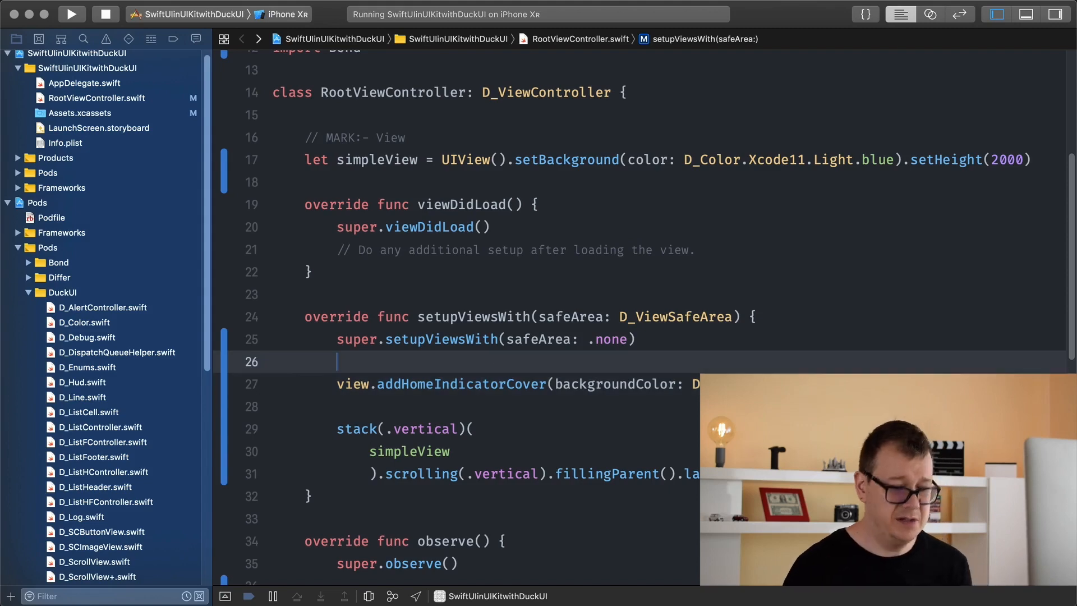
Add view.addStatusBarCover(backgroundColor: D_Color.Xcode11.Light.blue) above the home indicator line.
{"action": "type", "text": "view."}
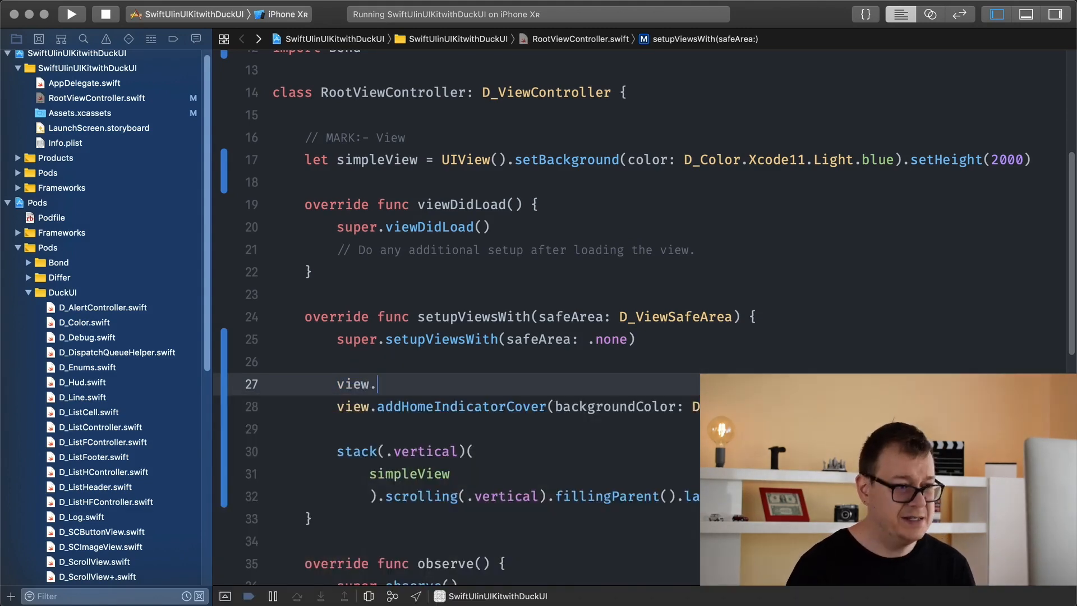
{"action": "type", "text": "add"}
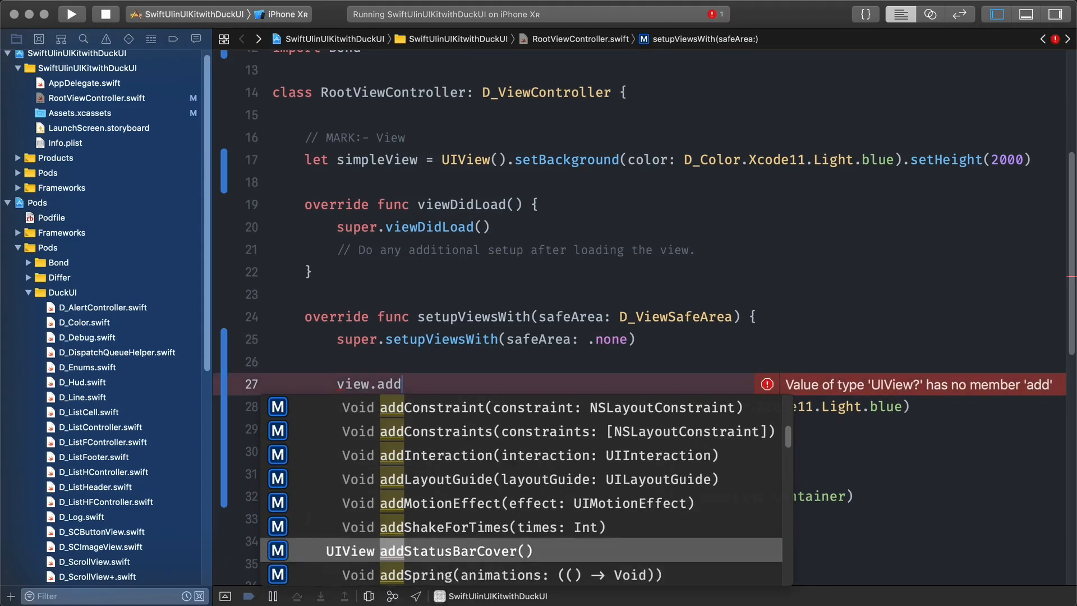
{"action": "type", "text": "S"}
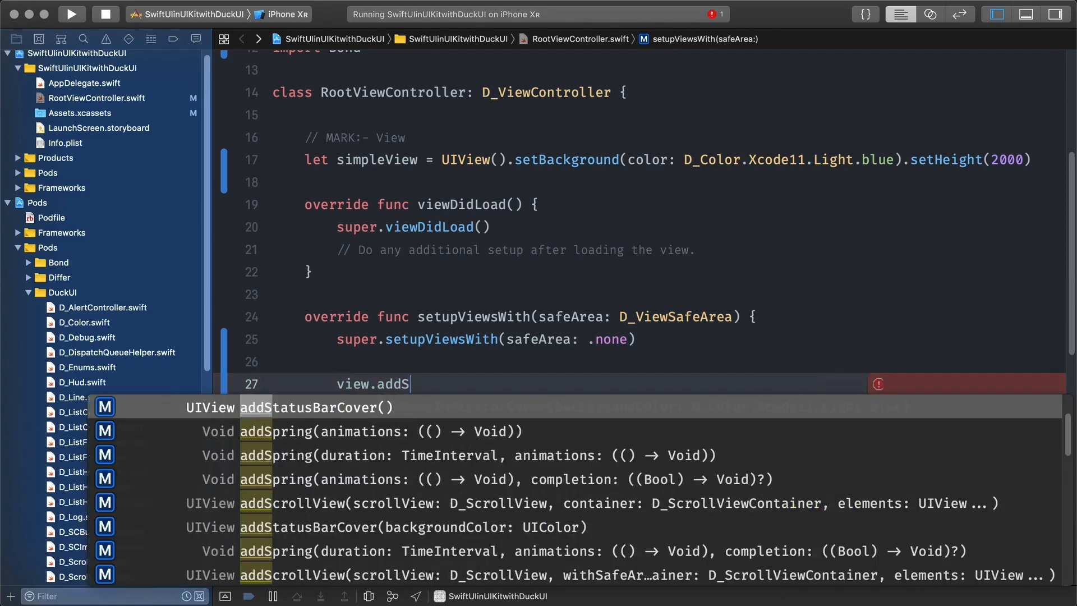
{"action": "type", "text": "ta"}
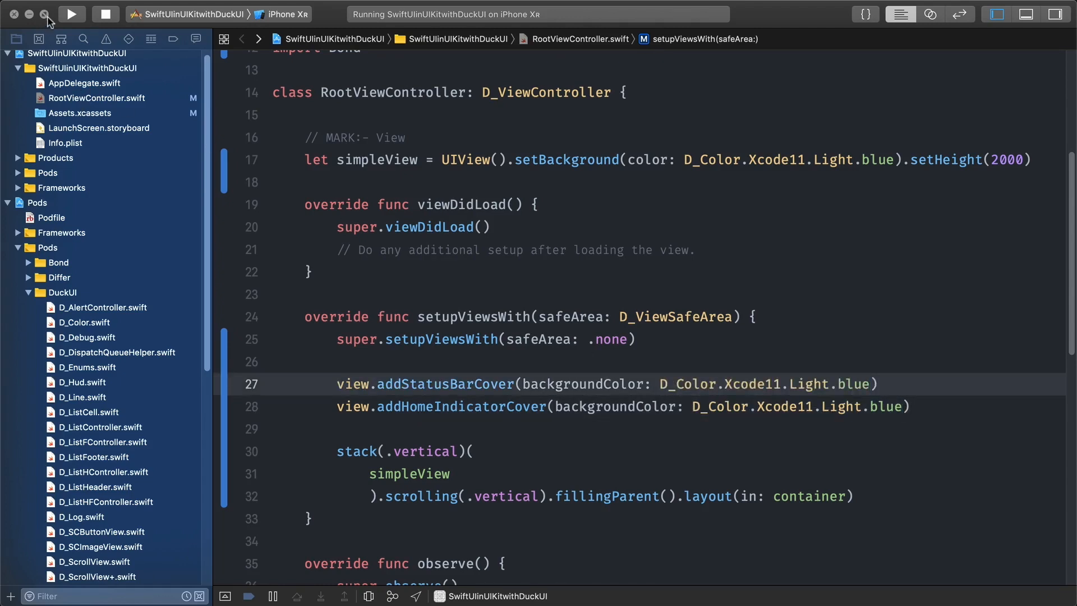
{"action": "left_click", "coordinate": [71, 14]}
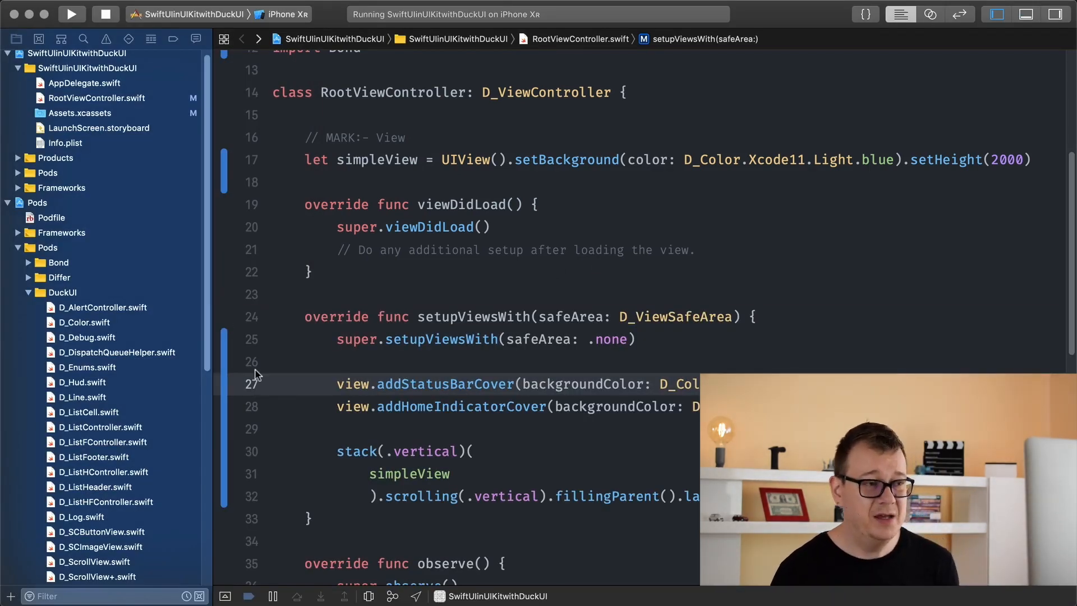
{"action": "double_click", "coordinate": [410, 473]}
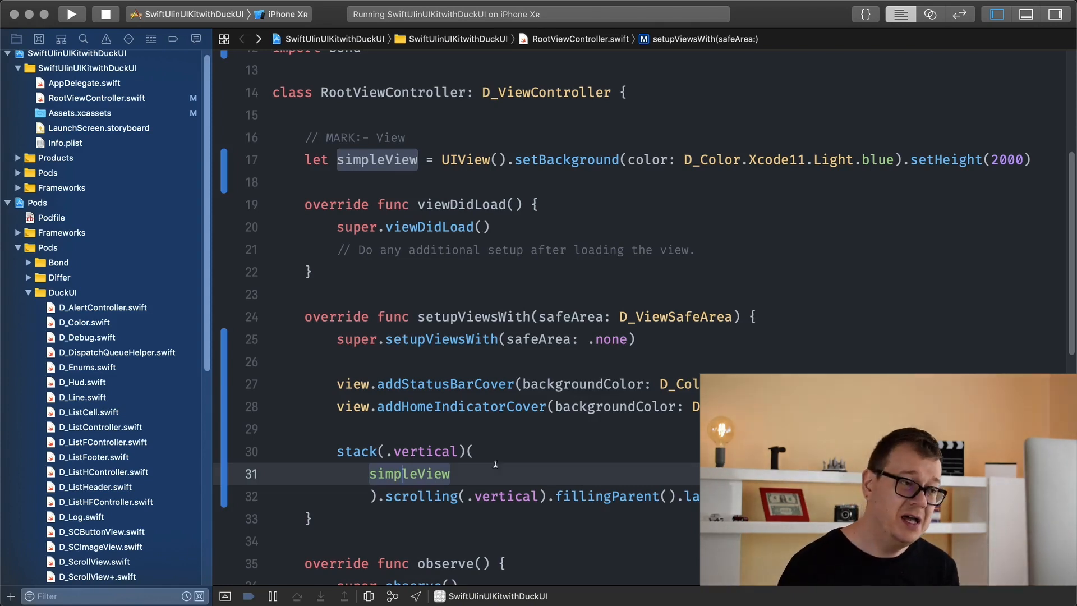
{"action": "scroll", "scroll_direction": "down", "scroll_amount": 3}
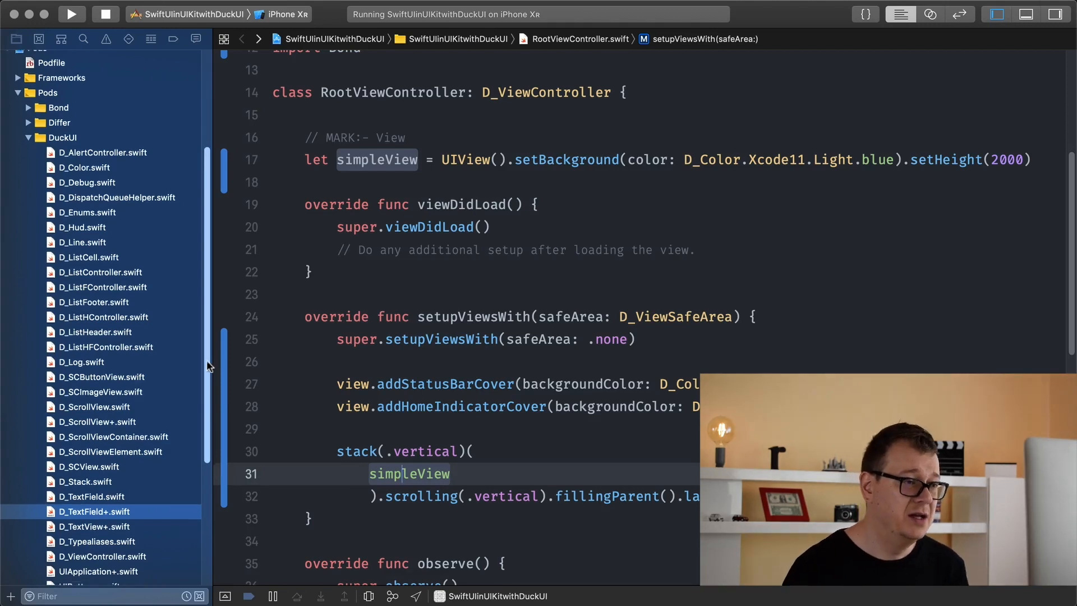
{"action": "scroll", "scroll_direction": "down", "scroll_amount": 3}
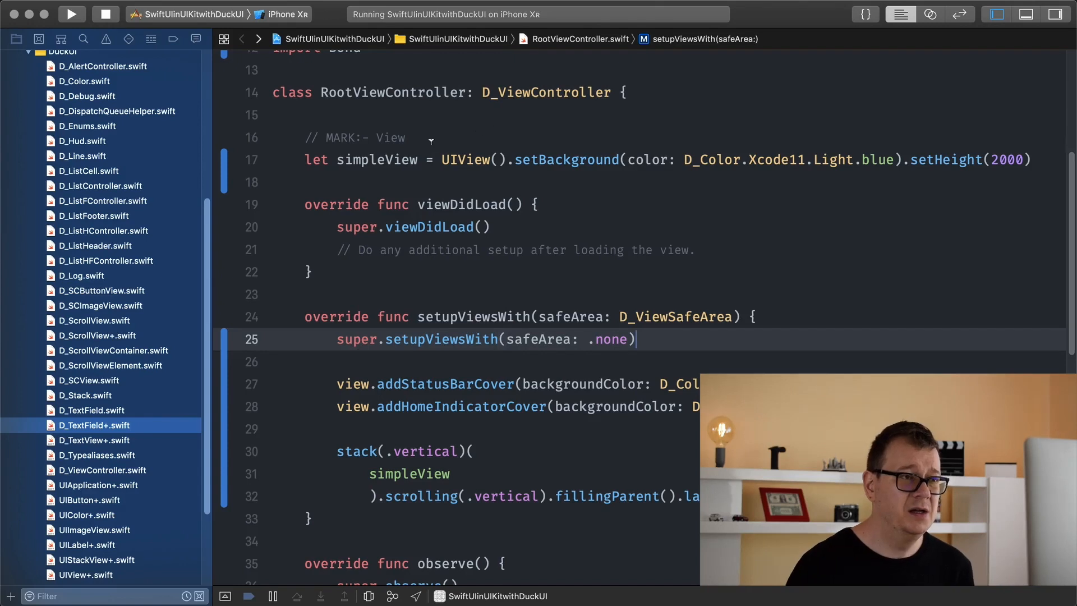
Insert a '// MARK:- ScrollView' comment on a new line below the class declaration.
{"action": "left_click", "coordinate": [626, 92]}
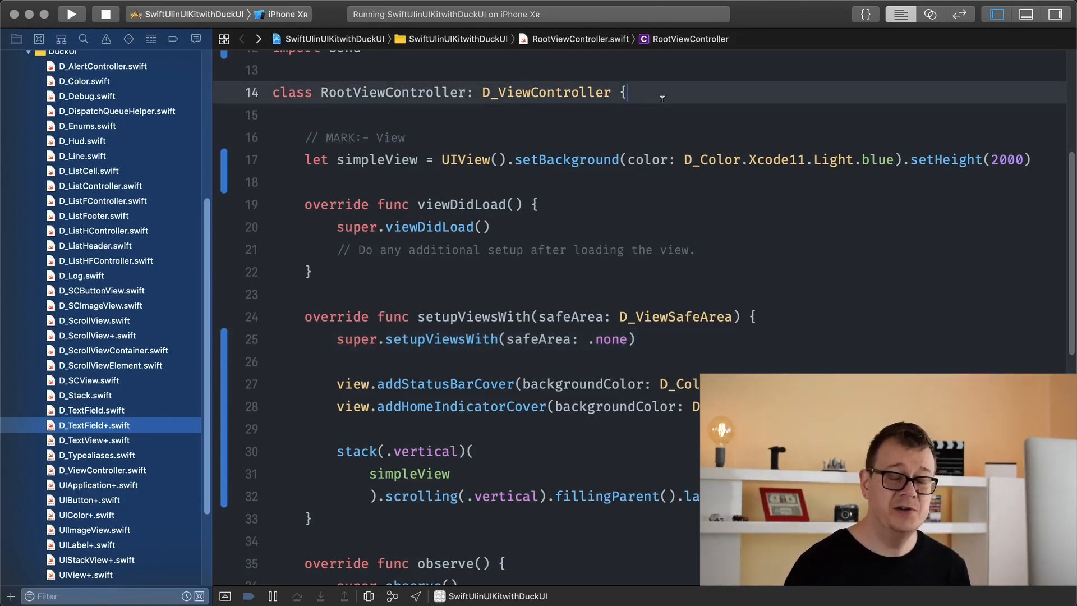
{"action": "key", "text": "return"}
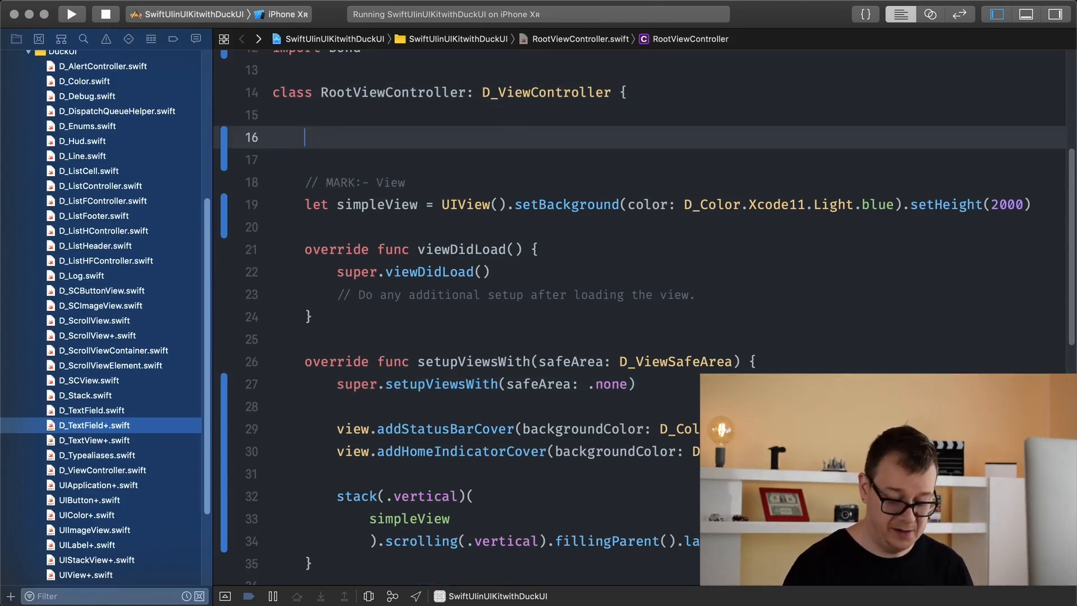
{"action": "type", "text": "//"}
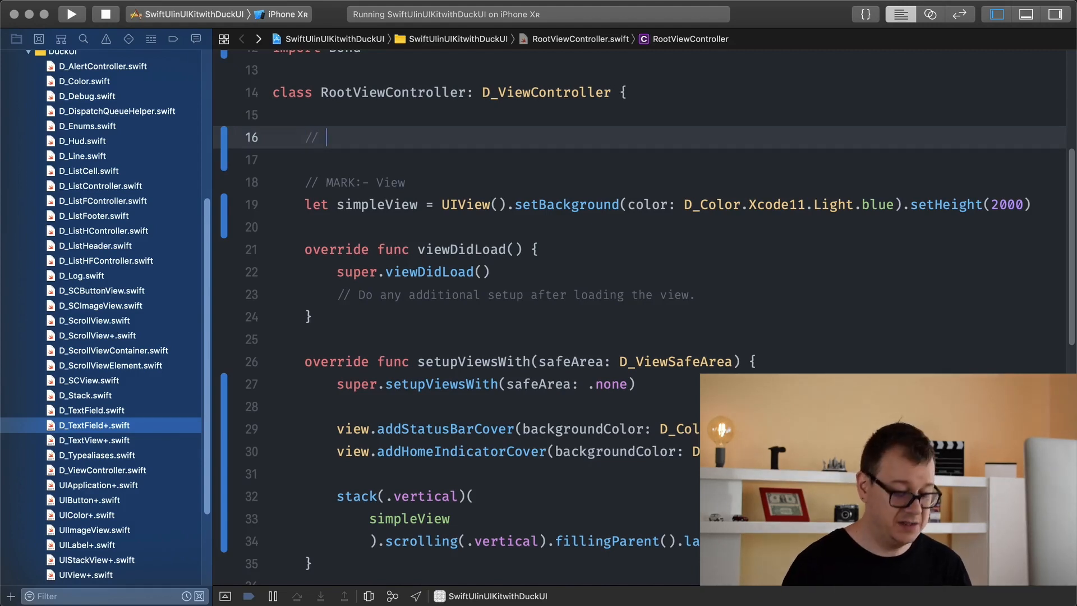
{"action": "type", "text": "MARK:"}
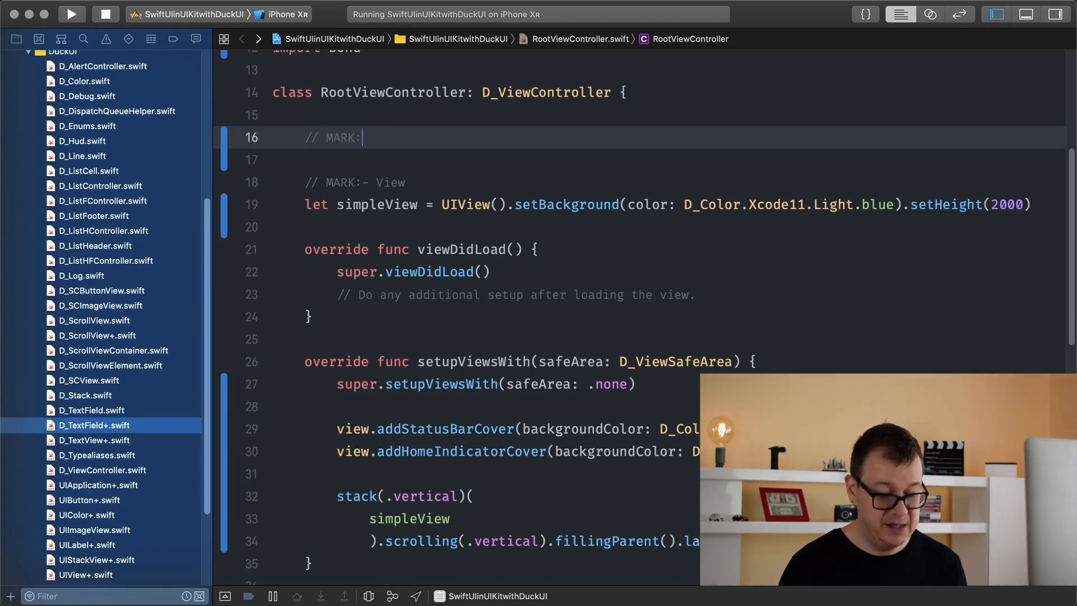
{"action": "type", "text": "-"}
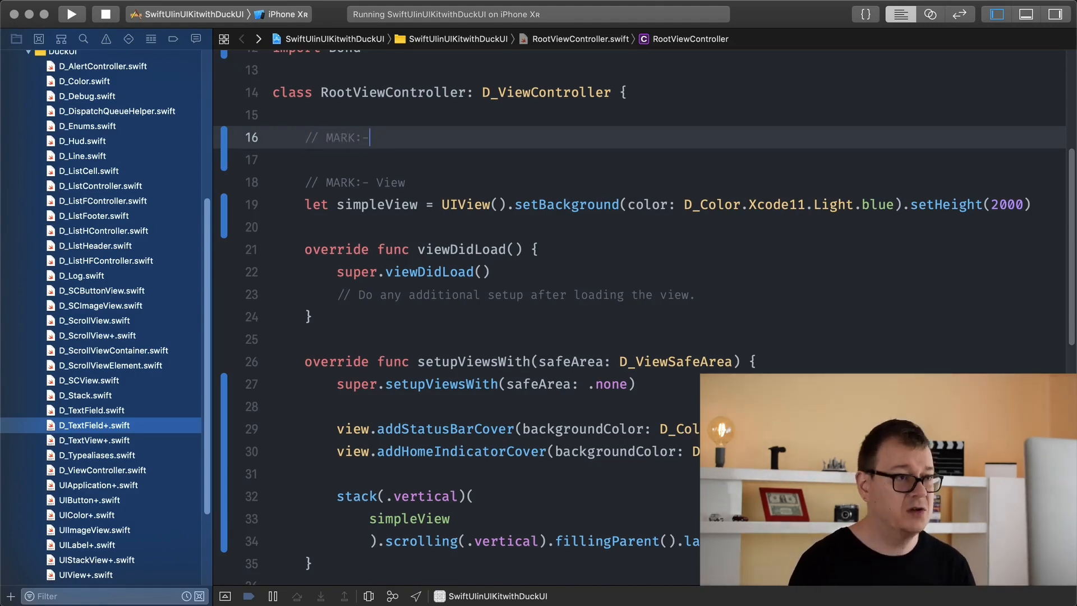
{"action": "type", "text": "ScrollVi"}
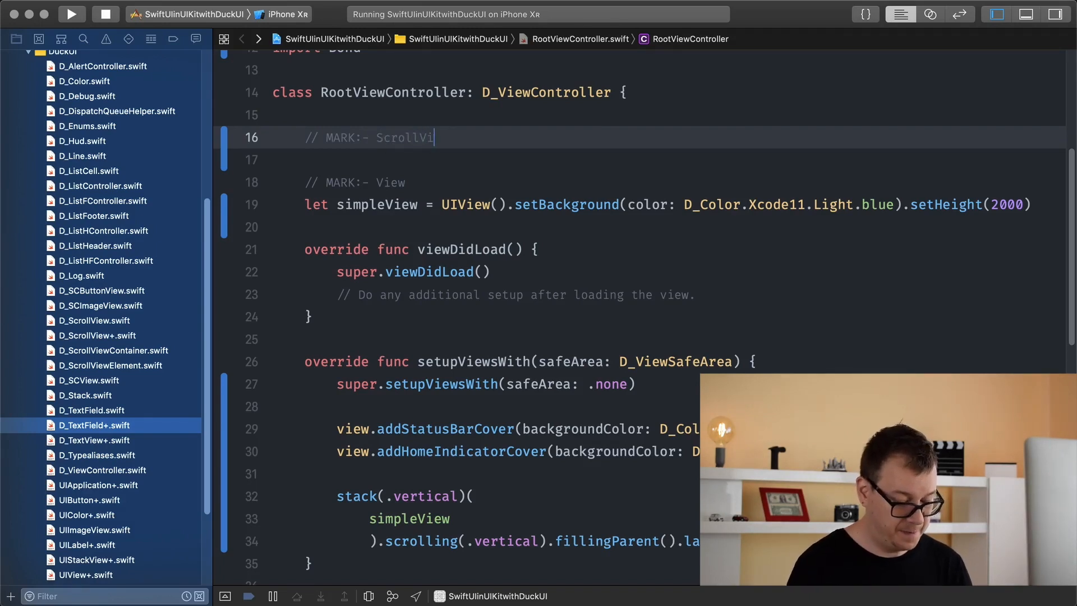
{"action": "type", "text": "ew"}
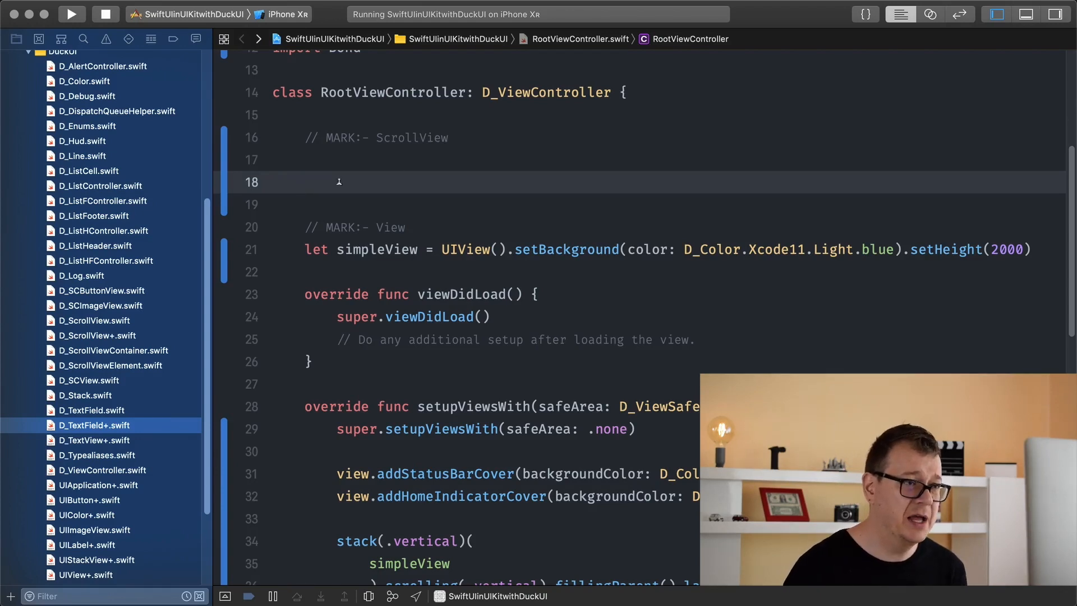
Declare let scrollView = D_ScrollView().
{"action": "type", "text": "let scroll"}
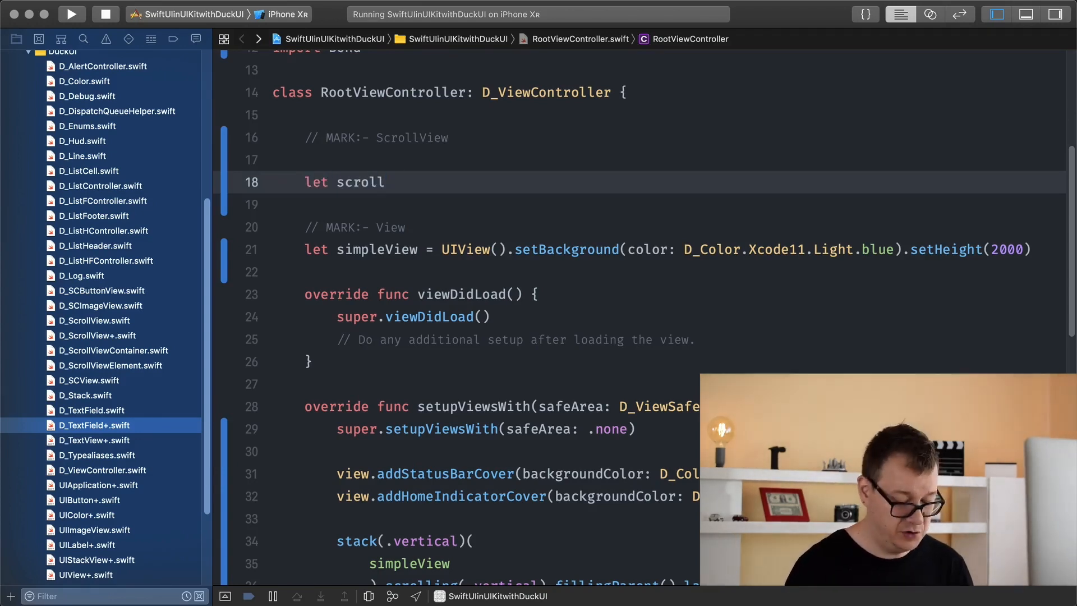
{"action": "type", "text": "View ="}
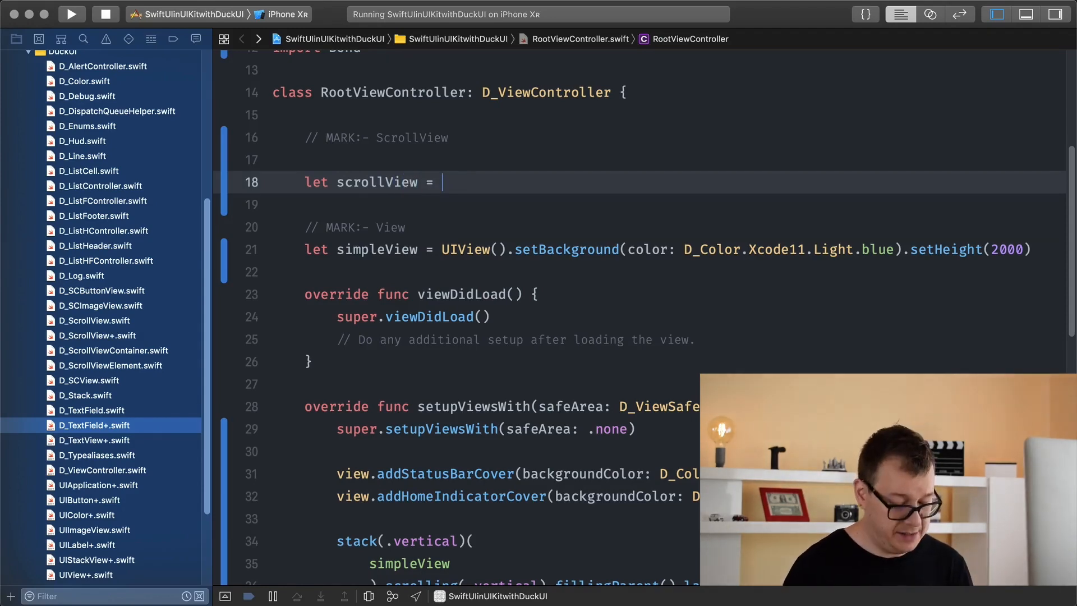
{"action": "type", "text": "D_ScrollView("}
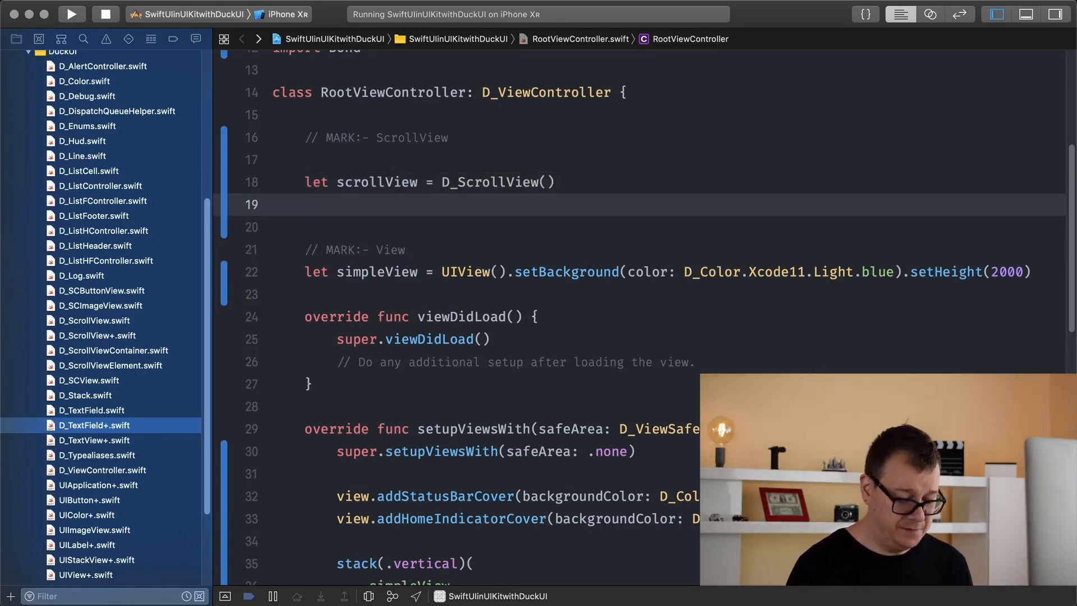
Declare let scrollViewContainer = D_ScrollViewContainer(axis: .vertical), dropping the spacing argument.
{"action": "type", "text": "let sc"}
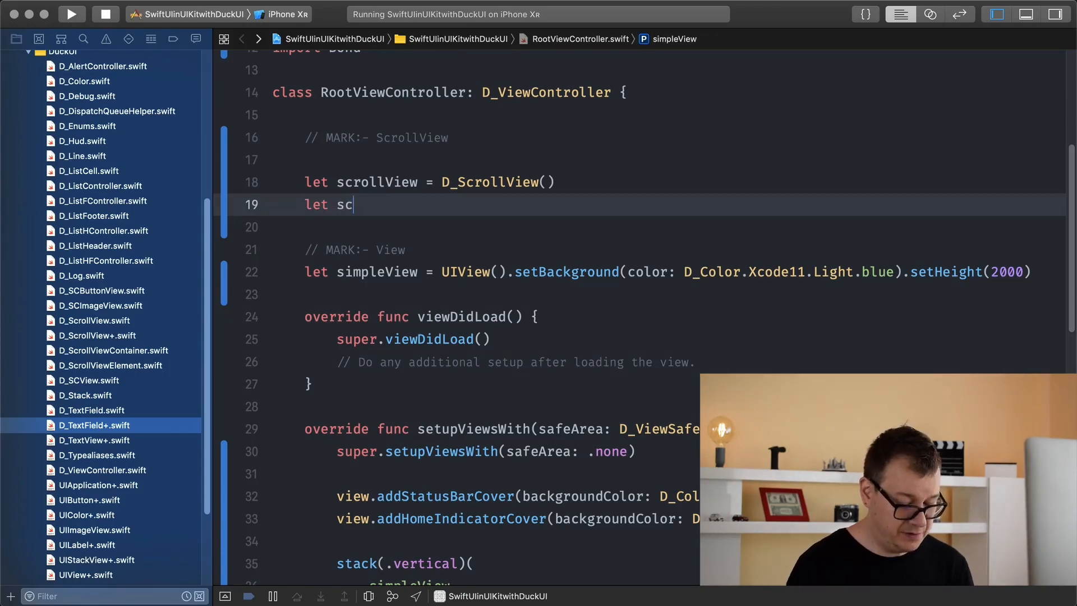
{"action": "type", "text": "rollView"}
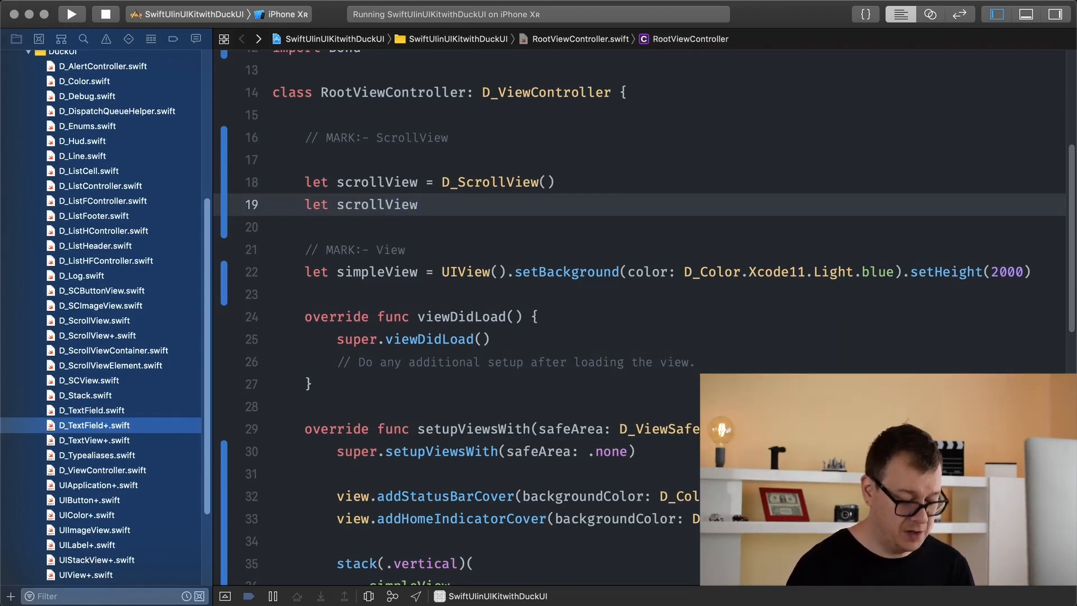
{"action": "type", "text": "Conta"}
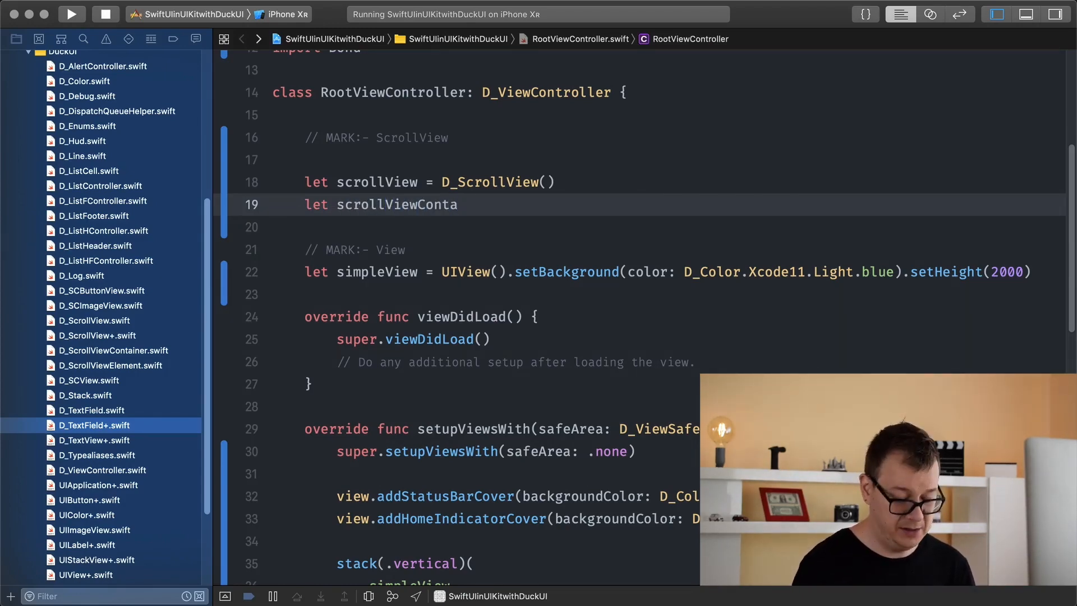
{"action": "type", "text": "iner ="}
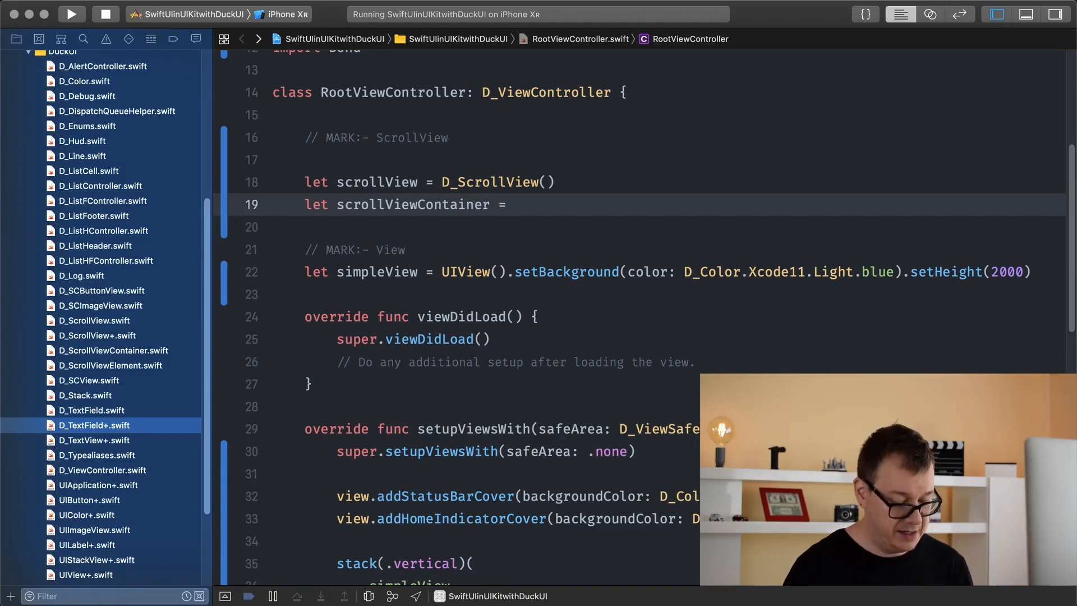
{"action": "type", "text": "D_"}
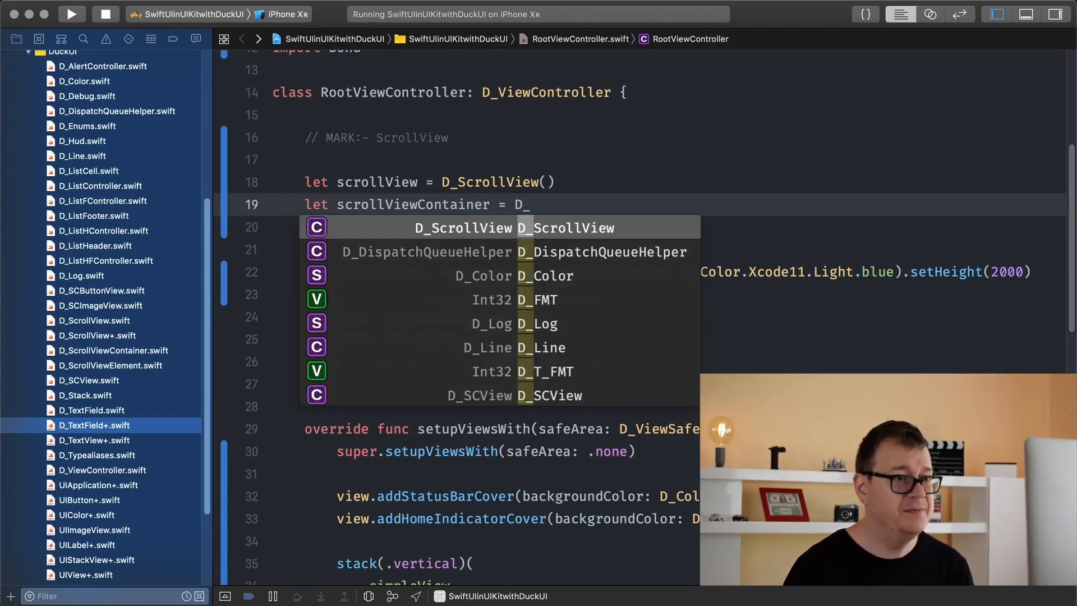
{"action": "type", "text": "ScrollViewContainer"}
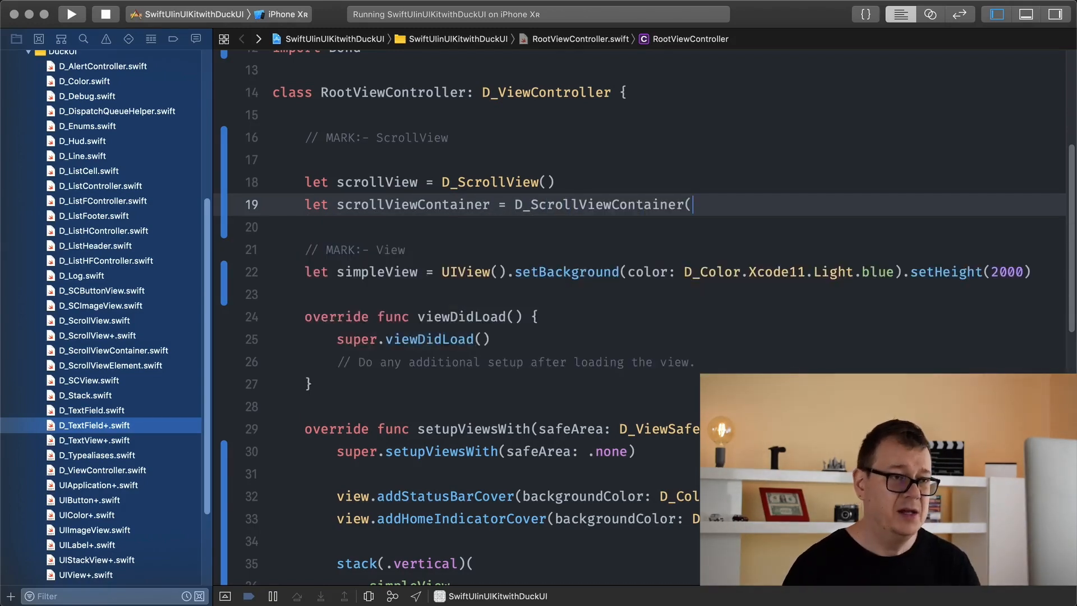
{"action": "type", "text": "("}
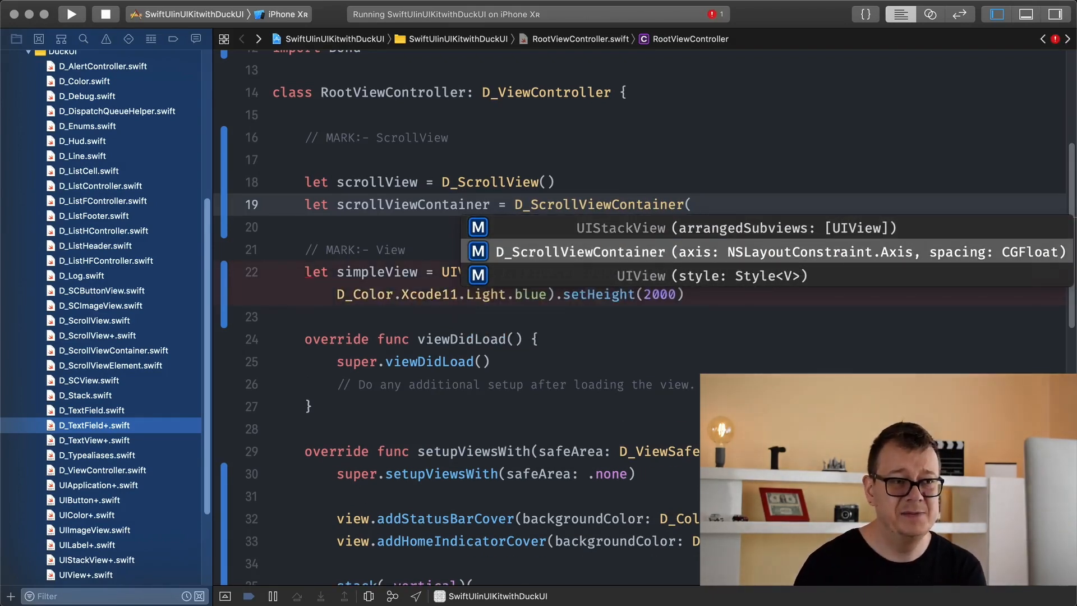
{"action": "left_click", "coordinate": [577, 251]}
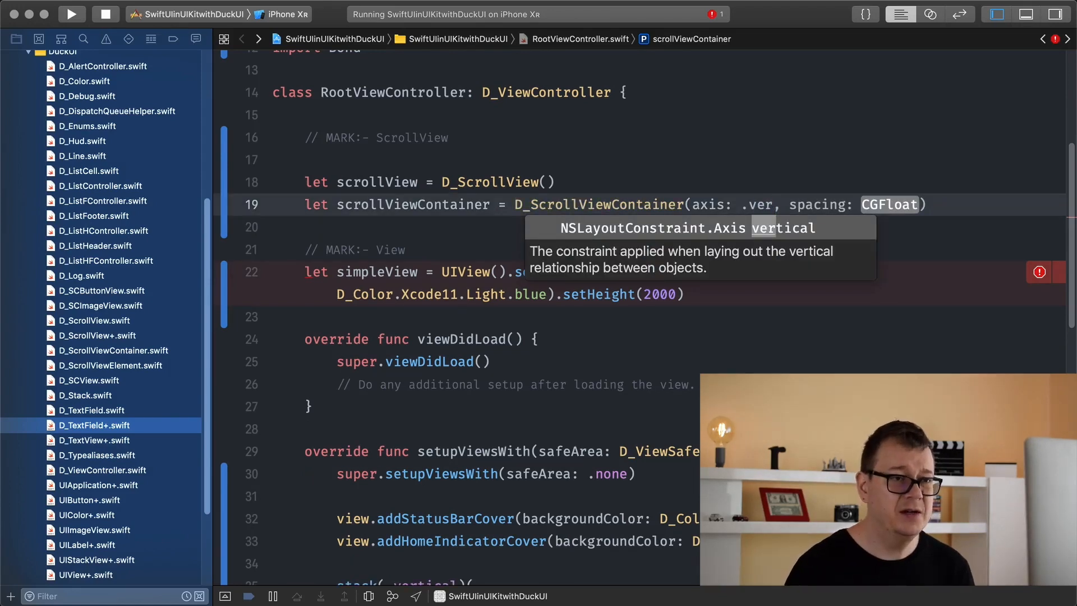
{"action": "type", "text": "vertical"}
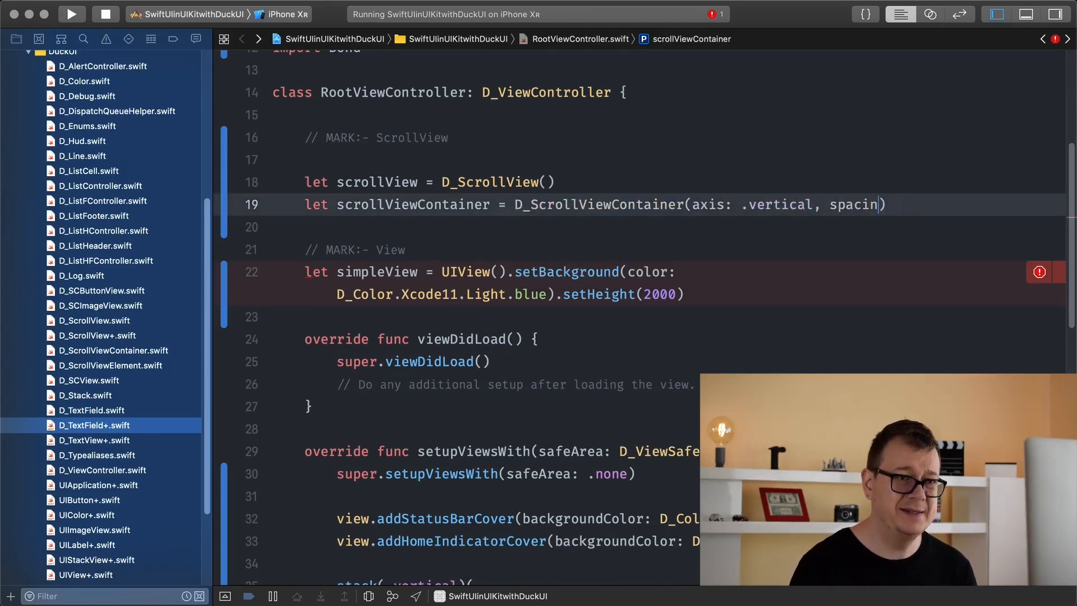
{"action": "key", "text": "backspace"}
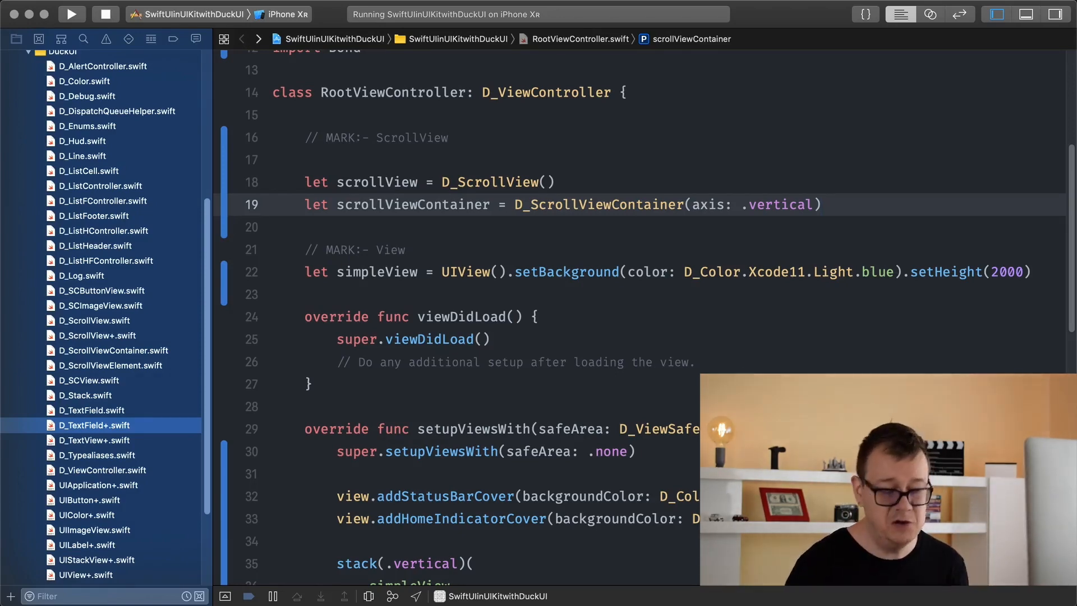
Declare let scrollViewElement = D_ScrollViewElement() after scrollViewContainer.
{"action": "type", "text": "let"}
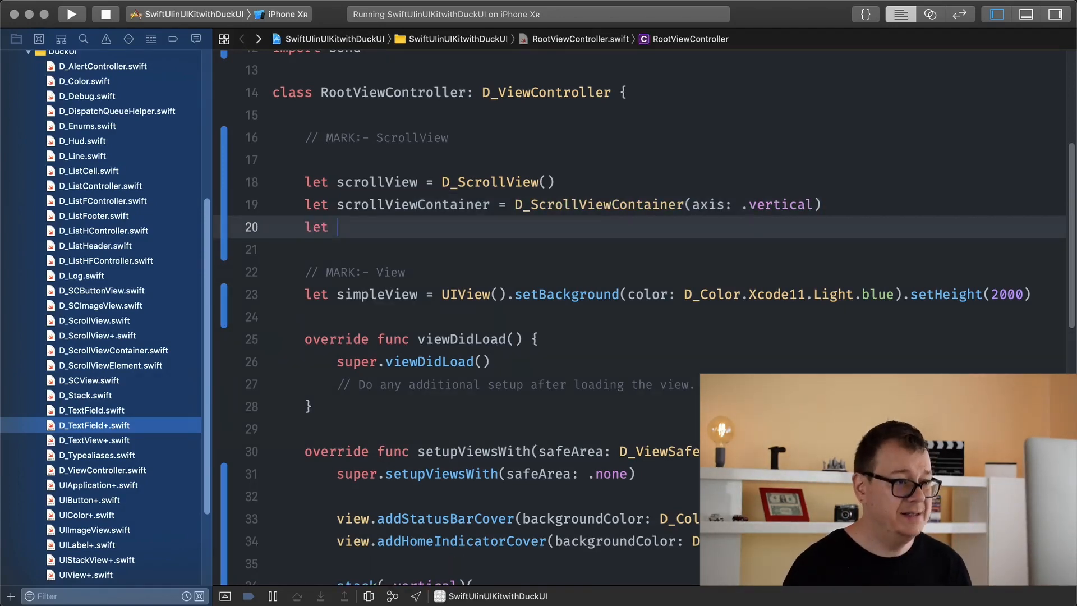
{"action": "type", "text": "scroll"}
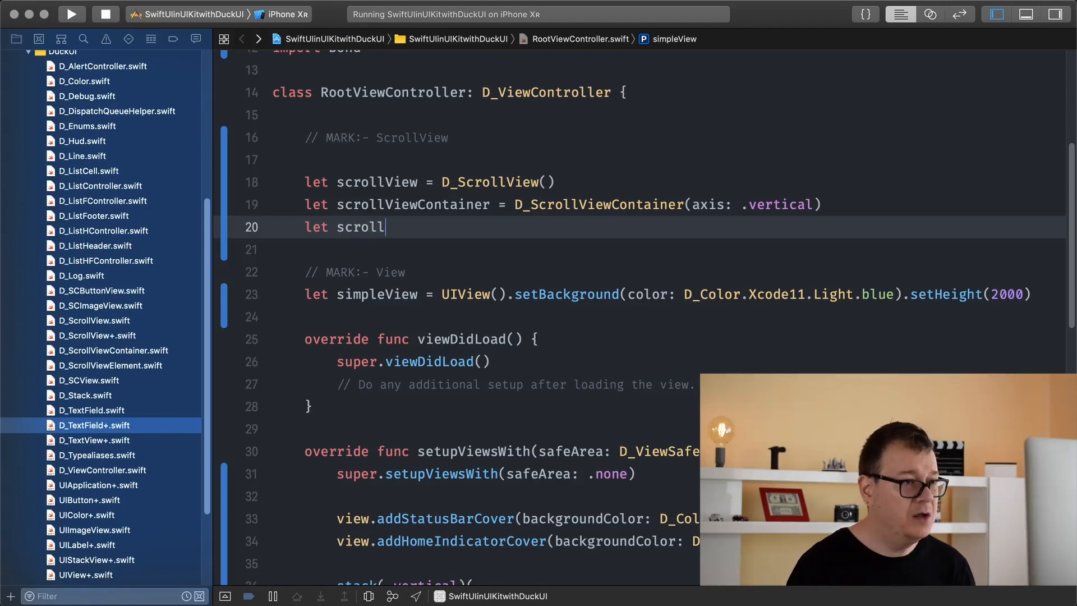
{"action": "type", "text": "ViewE"}
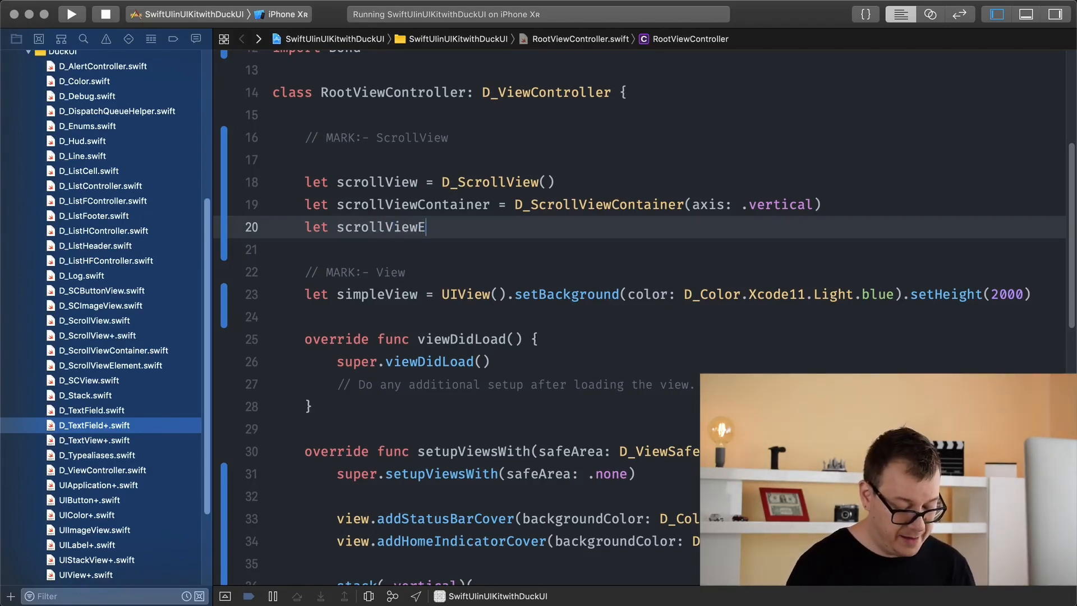
{"action": "type", "text": "lement"}
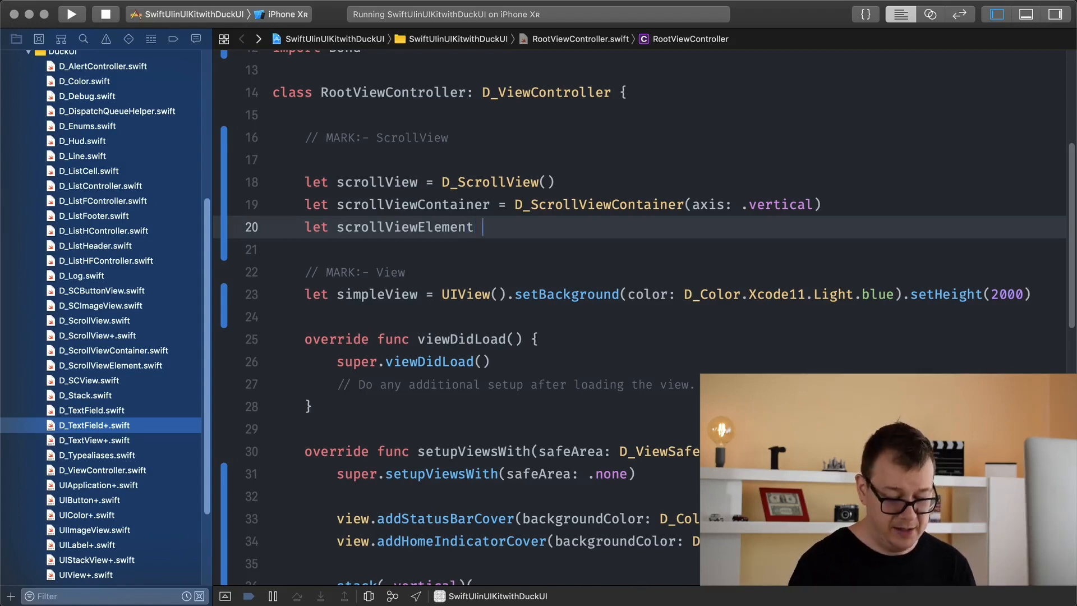
{"action": "type", "text": "= D_"}
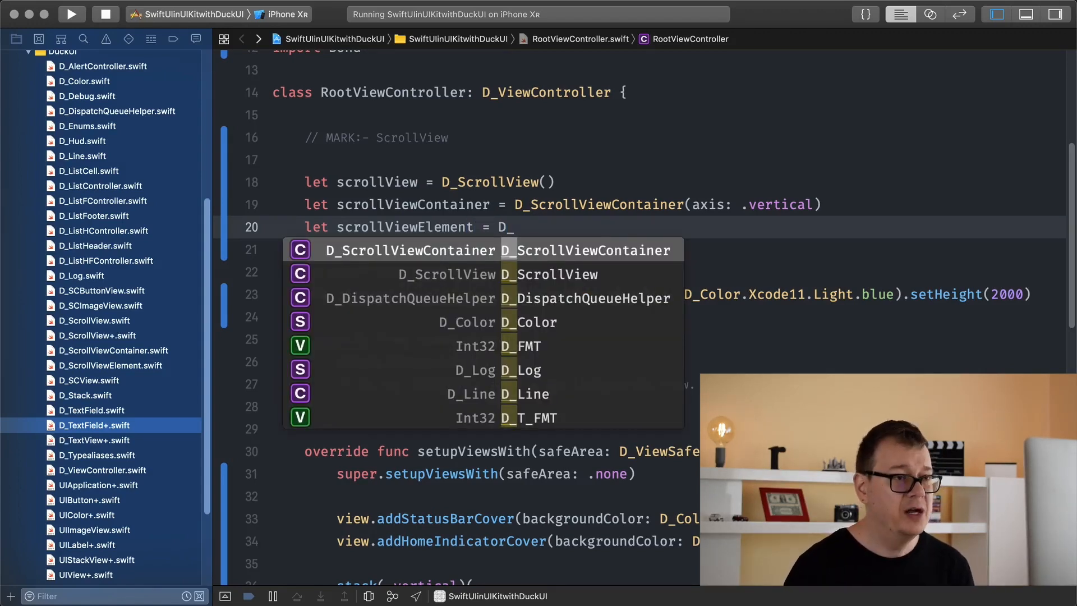
{"action": "type", "text": "ScrollViewElement"}
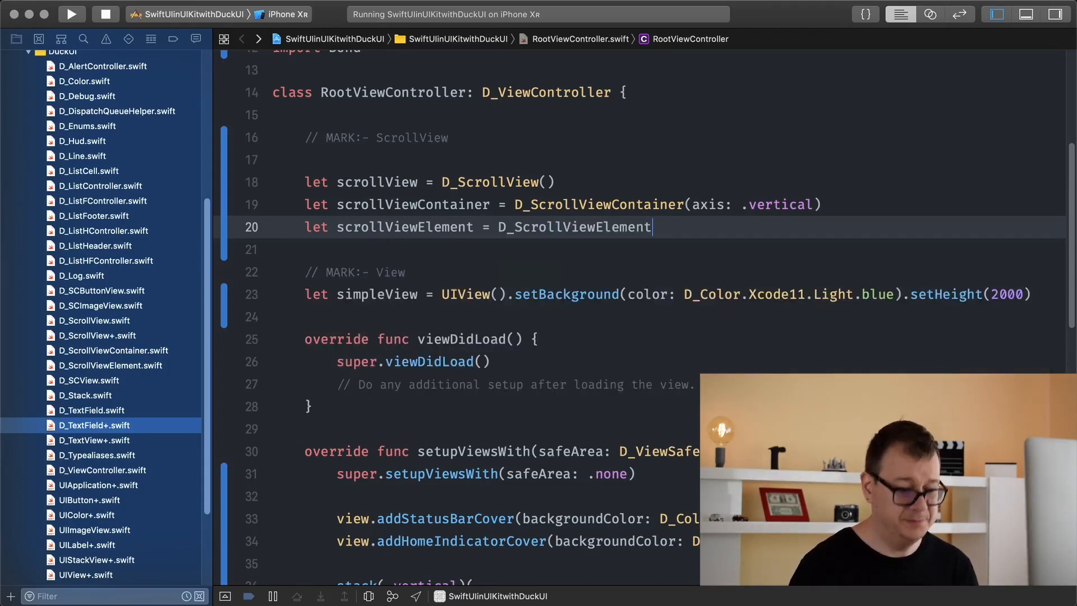
{"action": "type", "text": "("}
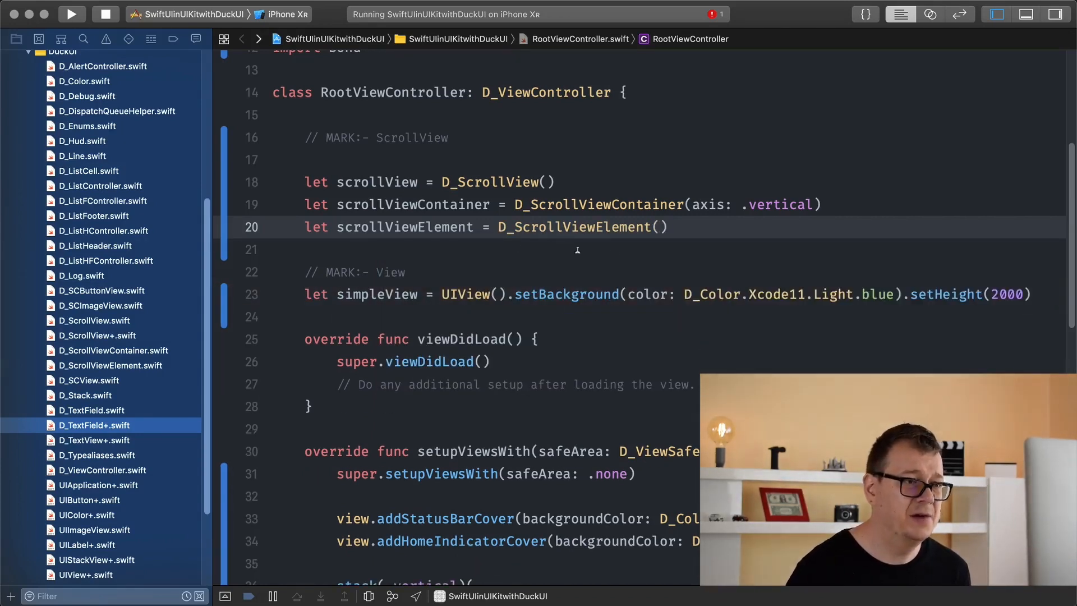
Call container.addScrollView with scrollView, .all safe area and status bar cover true.
{"action": "scroll", "scroll_direction": "down", "scroll_amount": 3}
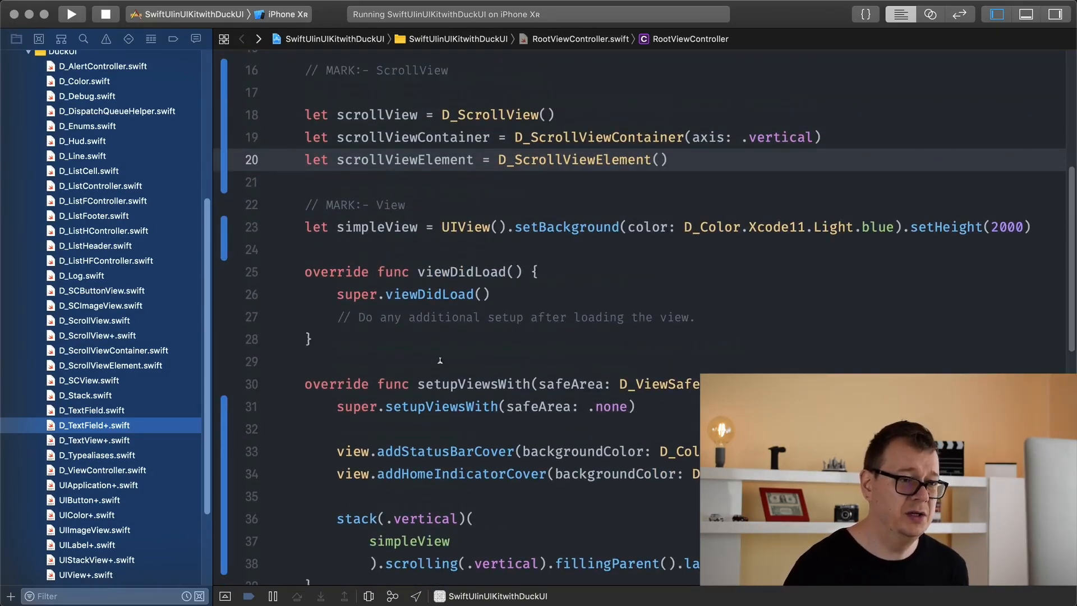
{"action": "scroll", "scroll_direction": "down", "scroll_amount": 3}
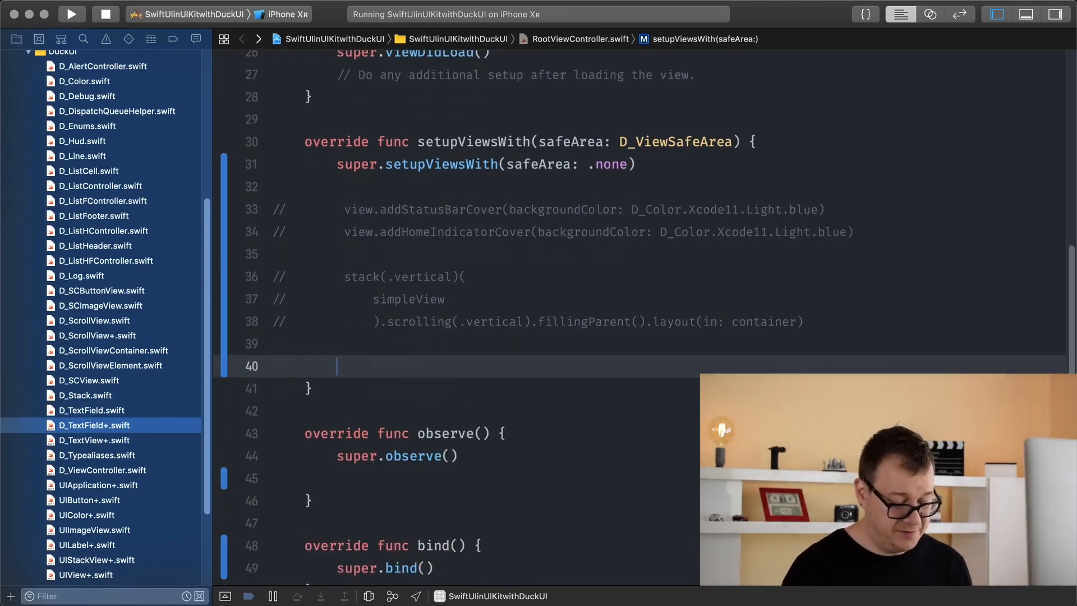
{"action": "type", "text": "cont"}
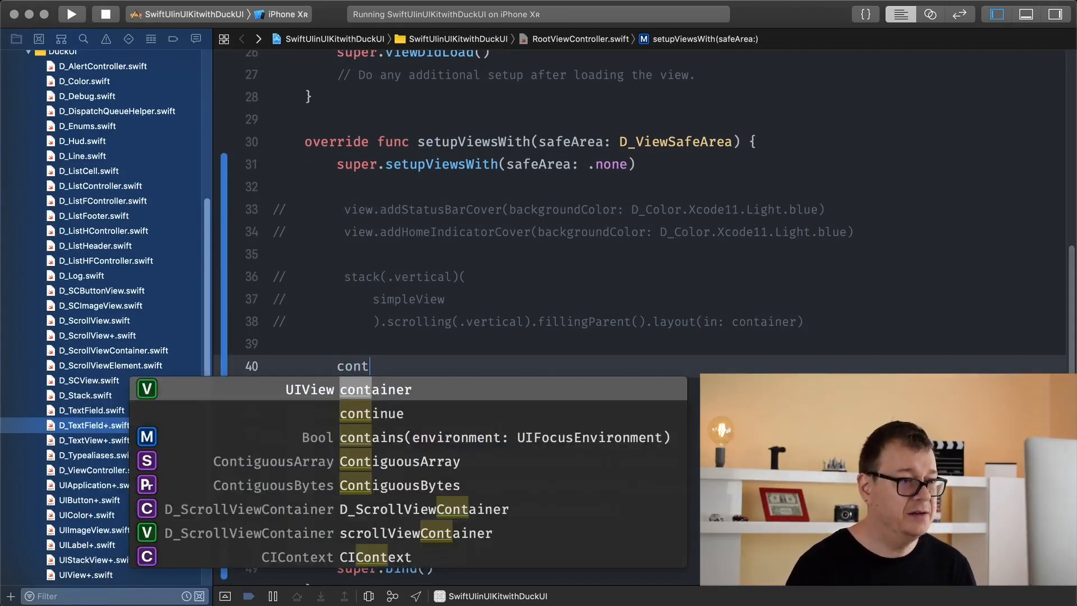
{"action": "type", "text": "ainer.adds"}
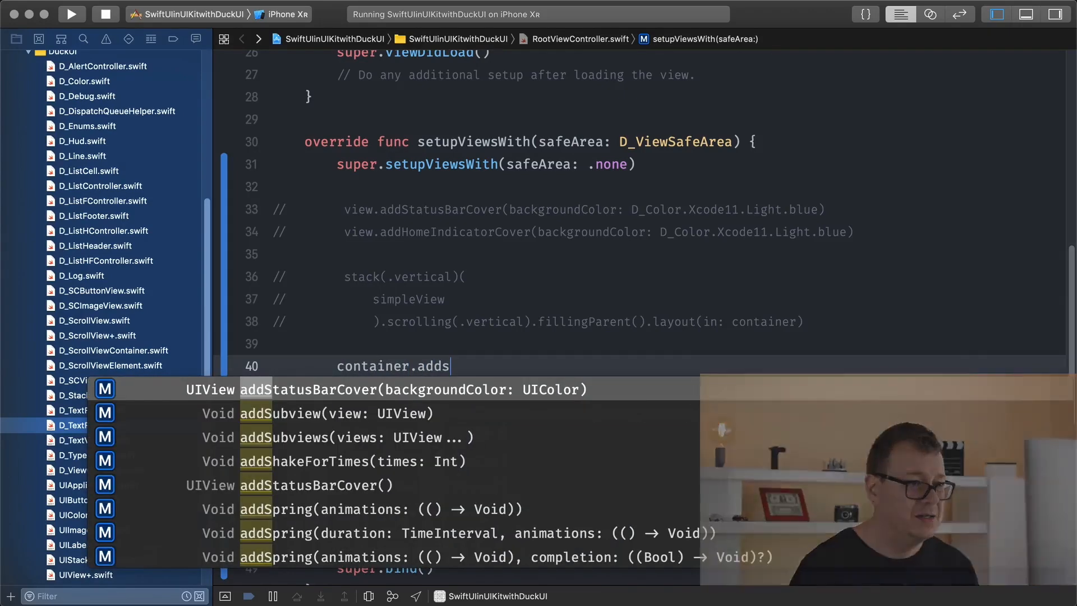
{"action": "type", "text": "cro"}
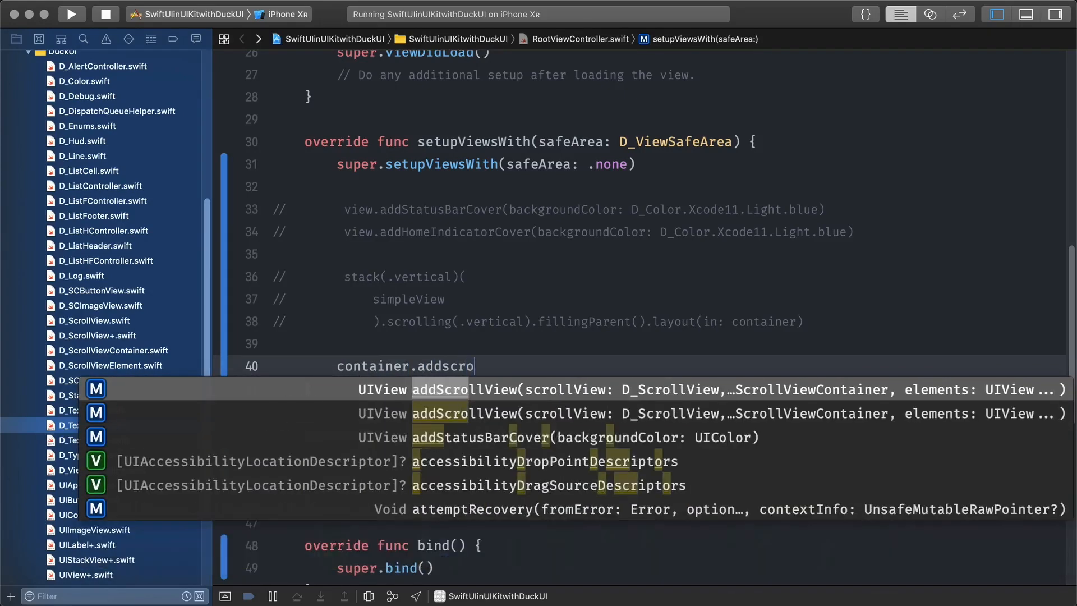
{"action": "type", "text": "llView("}
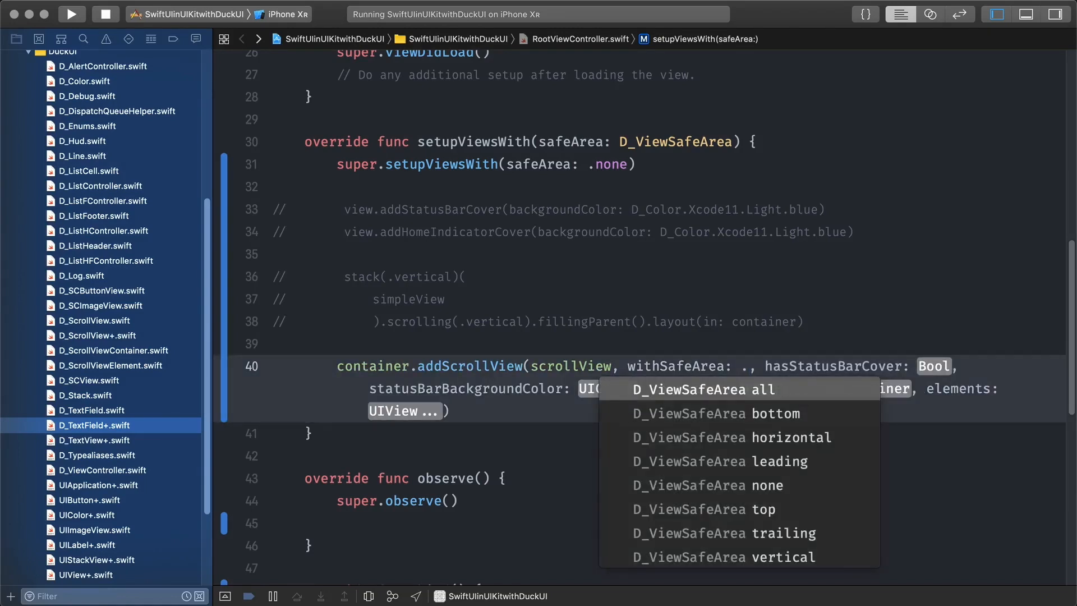
{"action": "left_click", "coordinate": [701, 389]}
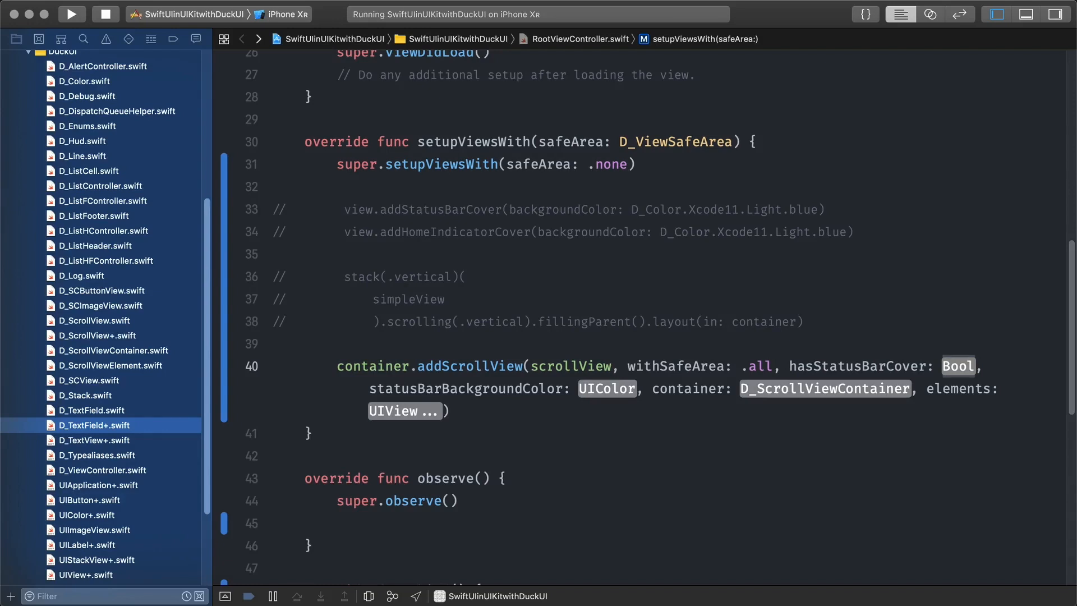
{"action": "type", "text": "true"}
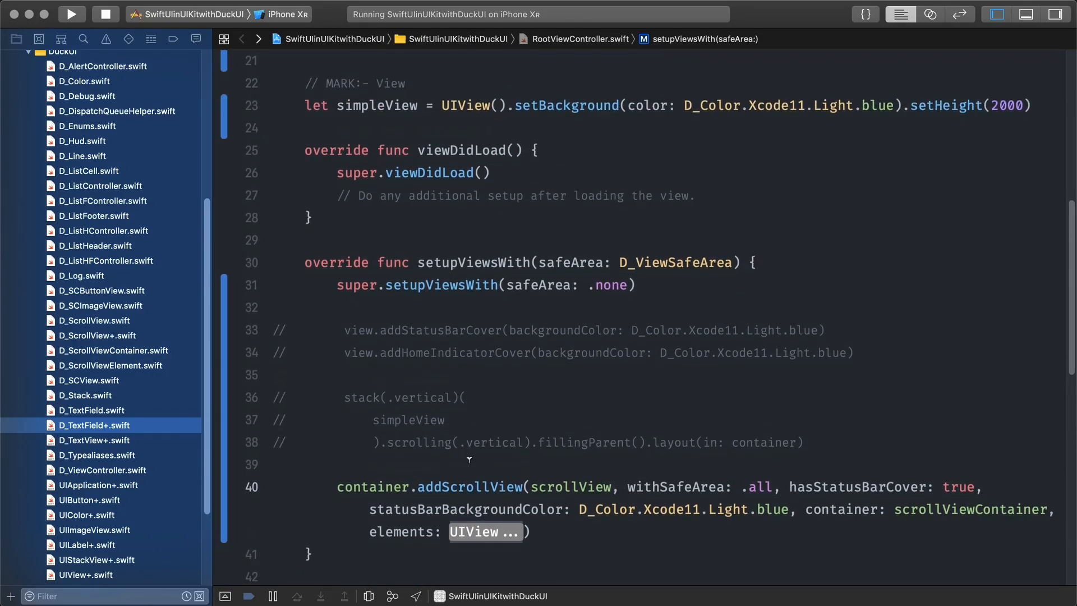
{"action": "type", "text": "scrollViewElement"}
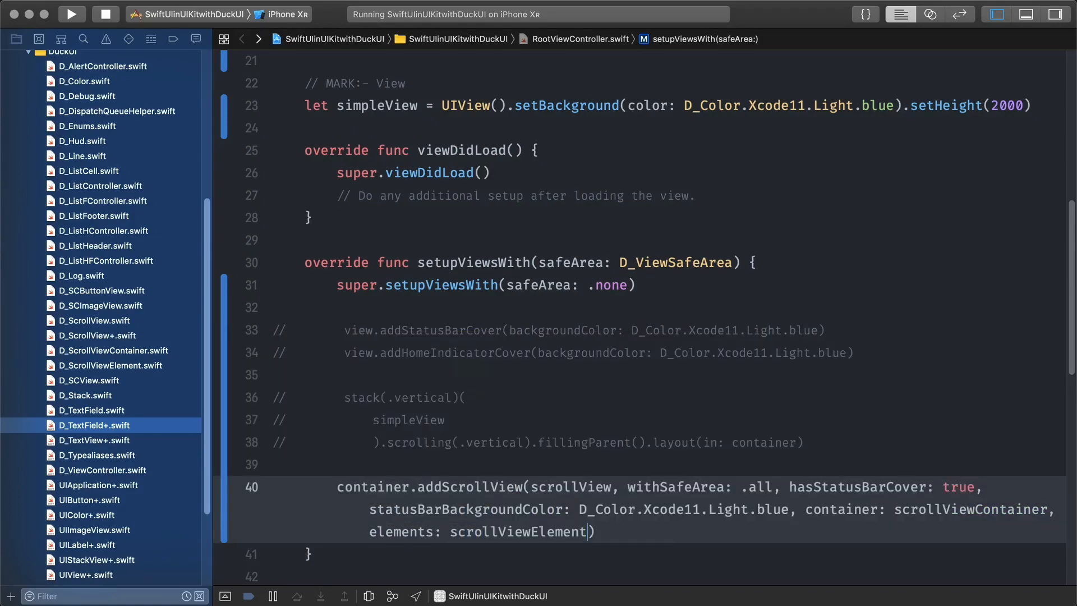
{"action": "scroll", "scroll_direction": "down", "scroll_amount": 3}
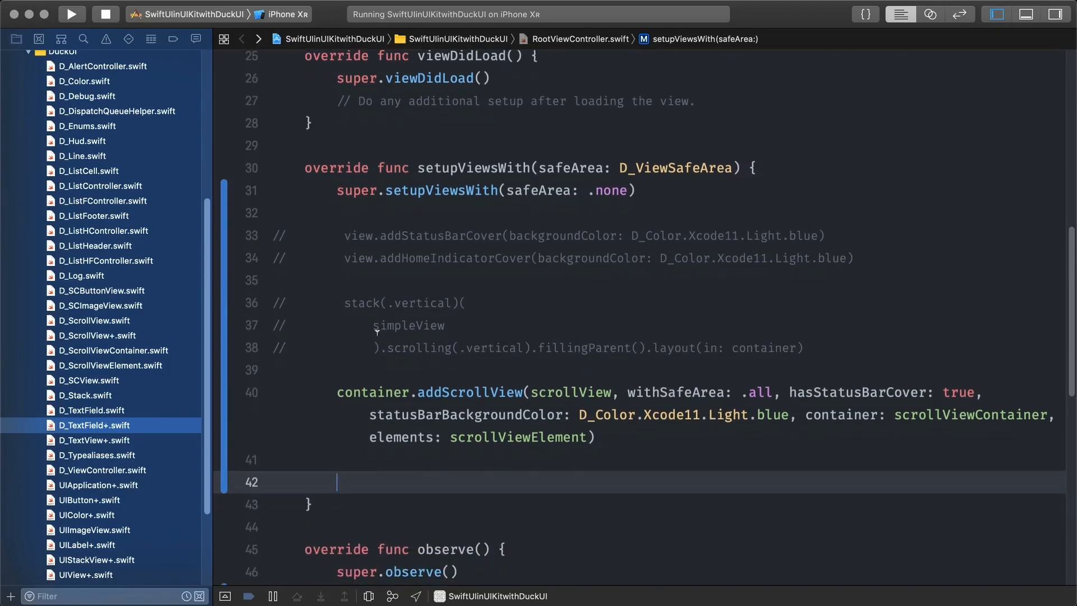
Add stack(.vertical) containing simpleView, ending .fillingParent().layout(in: scrollViewElement).
{"action": "type", "text": "stack(."}
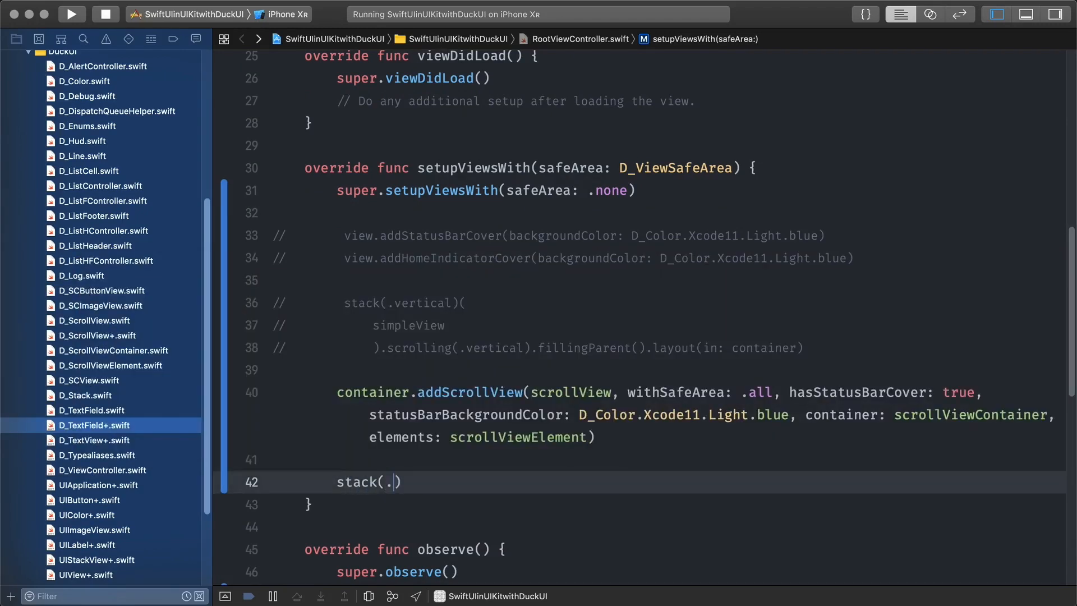
{"action": "type", "text": "vertical"}
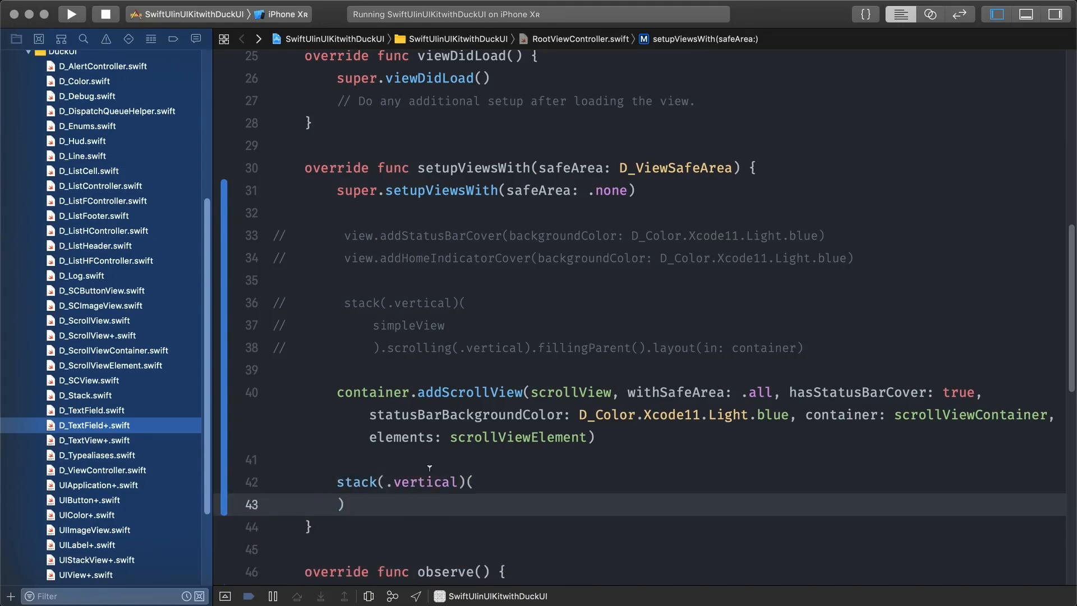
{"action": "type", "text": "."}
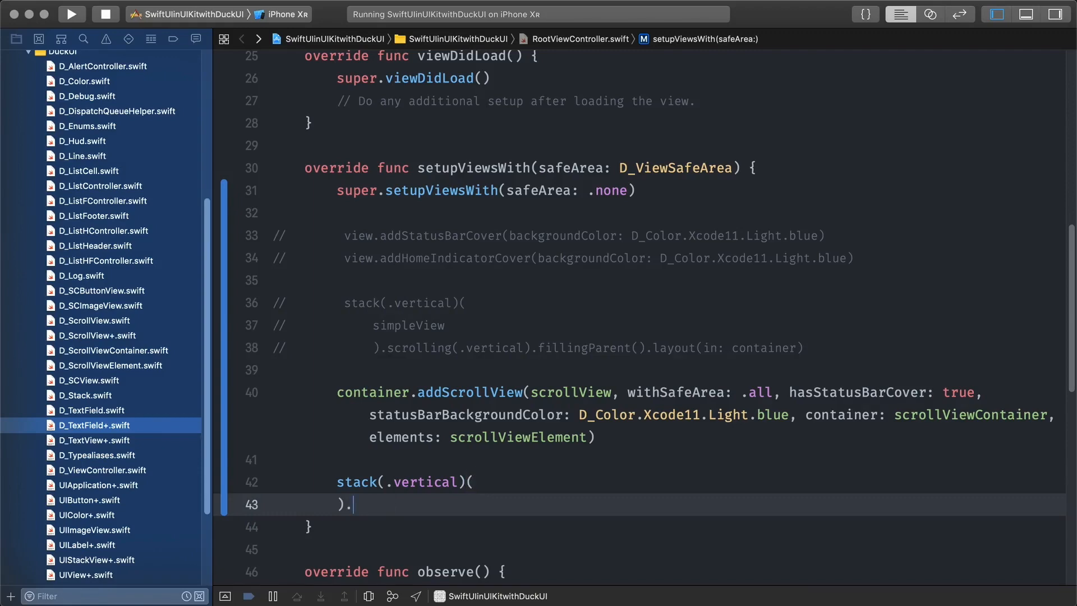
{"action": "type", "text": "fillingParent()"}
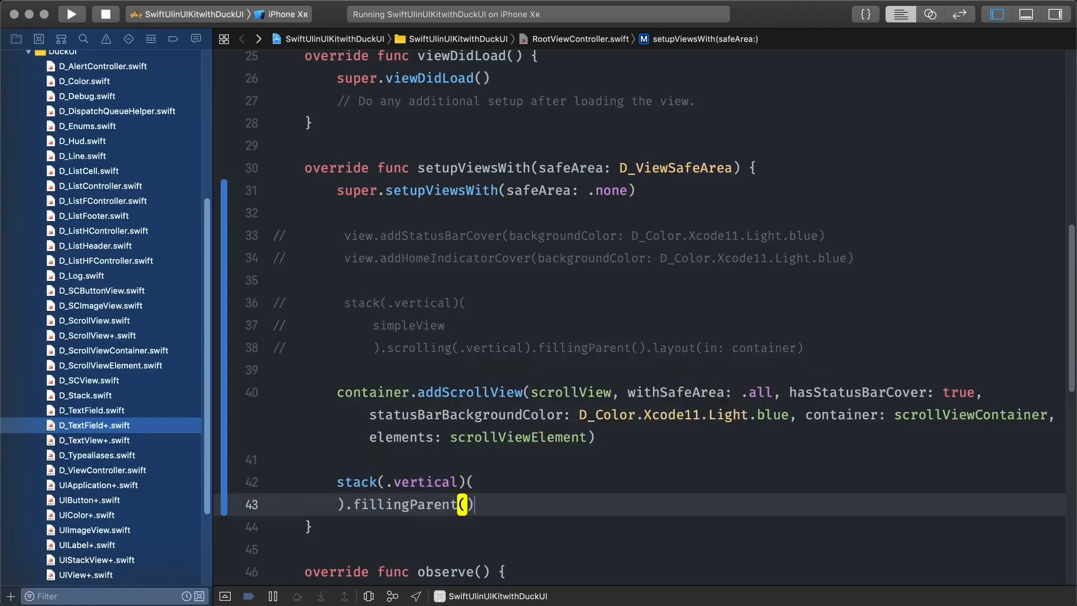
{"action": "type", "text": "layout(in: UIView"}
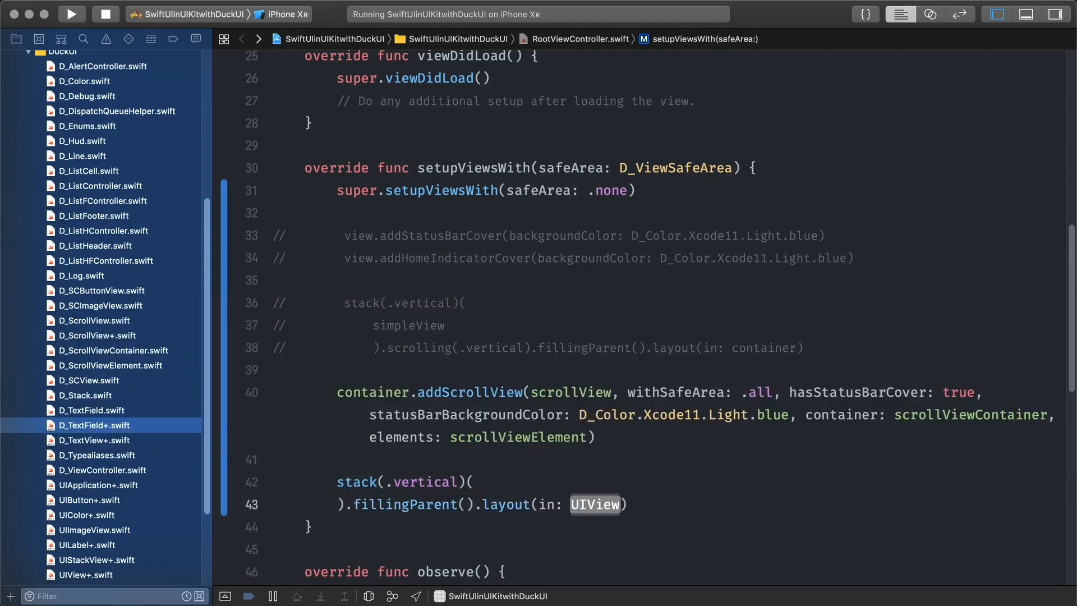
{"action": "type", "text": "scrollViewElement"}
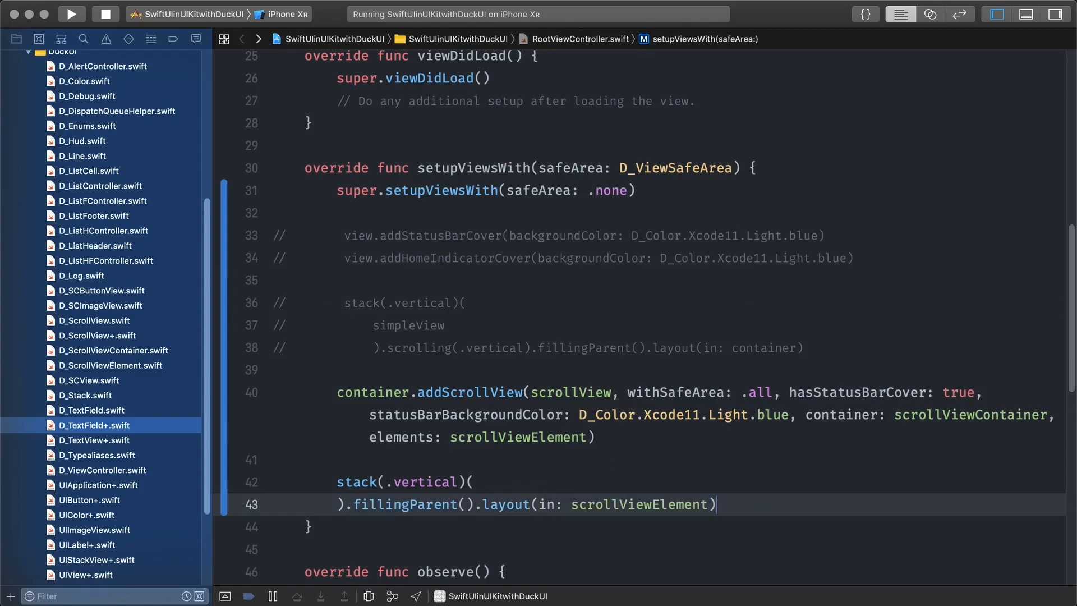
{"action": "key", "text": "Return"}
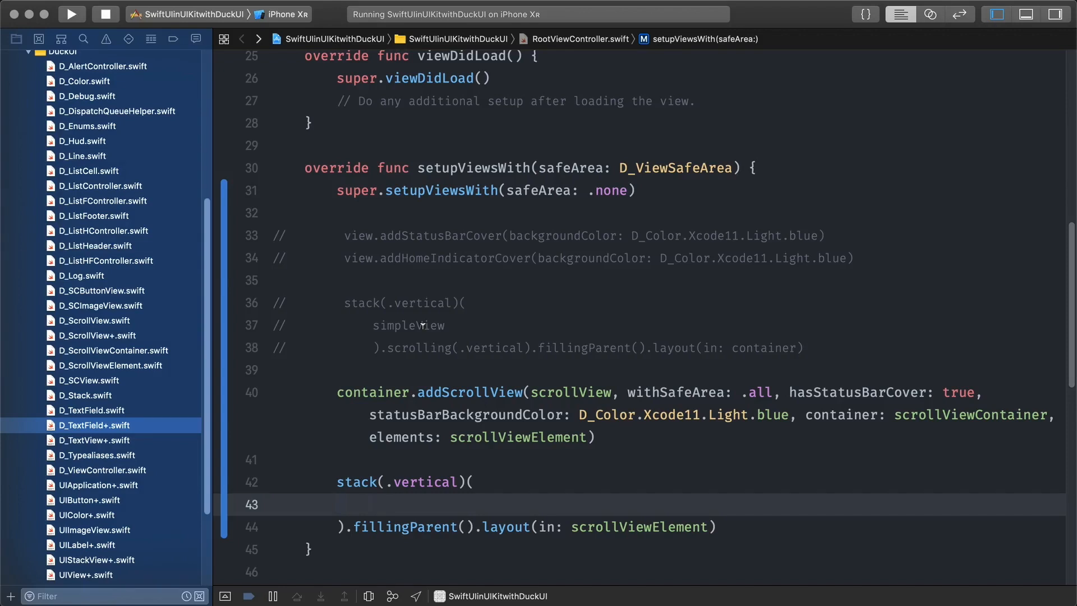
{"action": "double_click", "coordinate": [407, 324]}
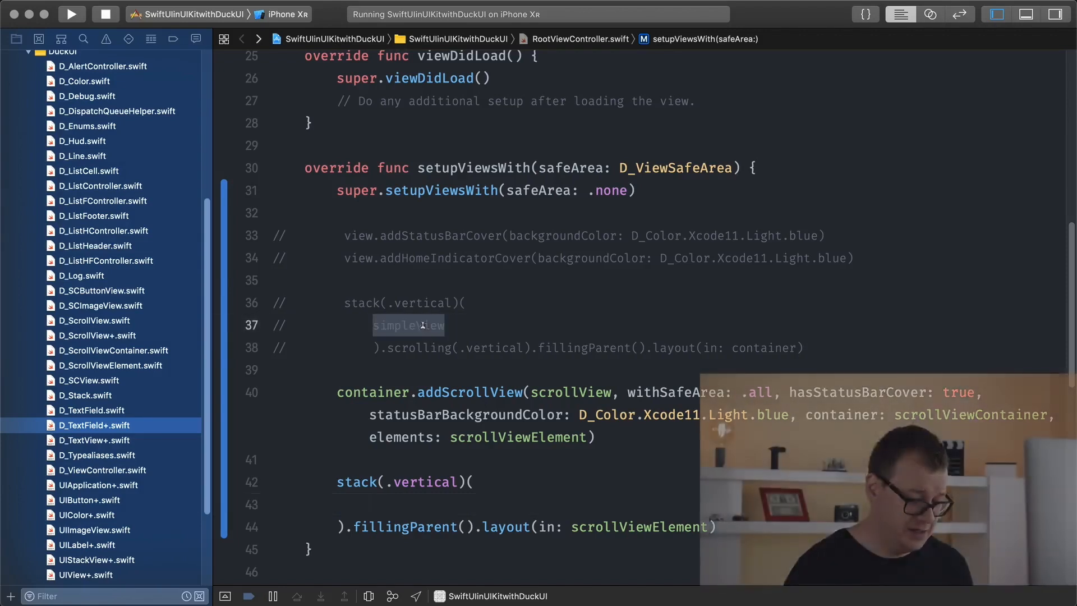
{"action": "type", "text": "simpleView"}
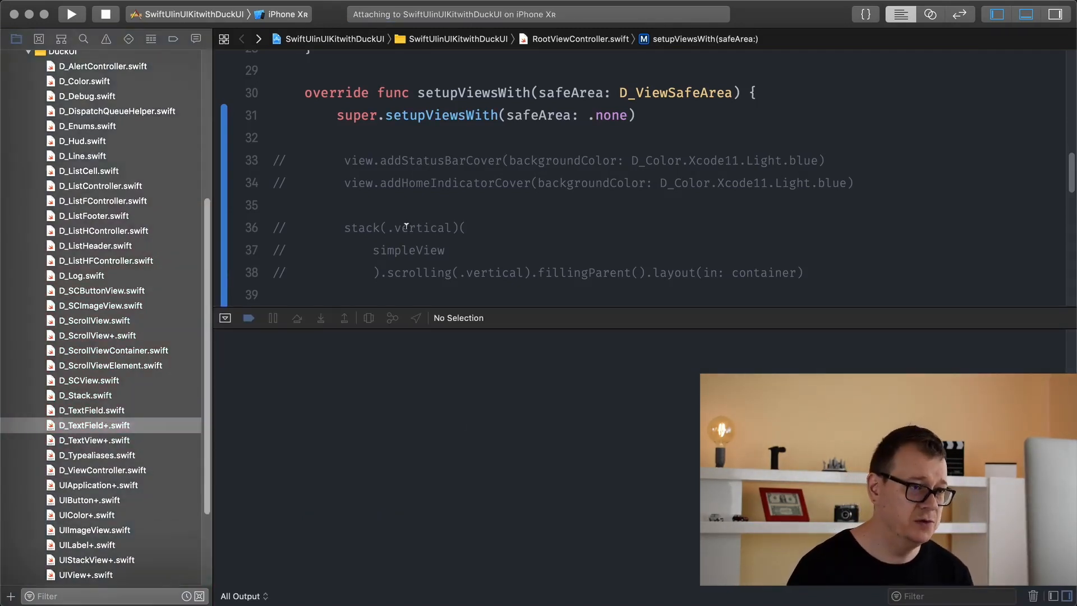
Hide the debug area and scroll down through the updated code.
{"action": "left_click", "coordinate": [71, 14]}
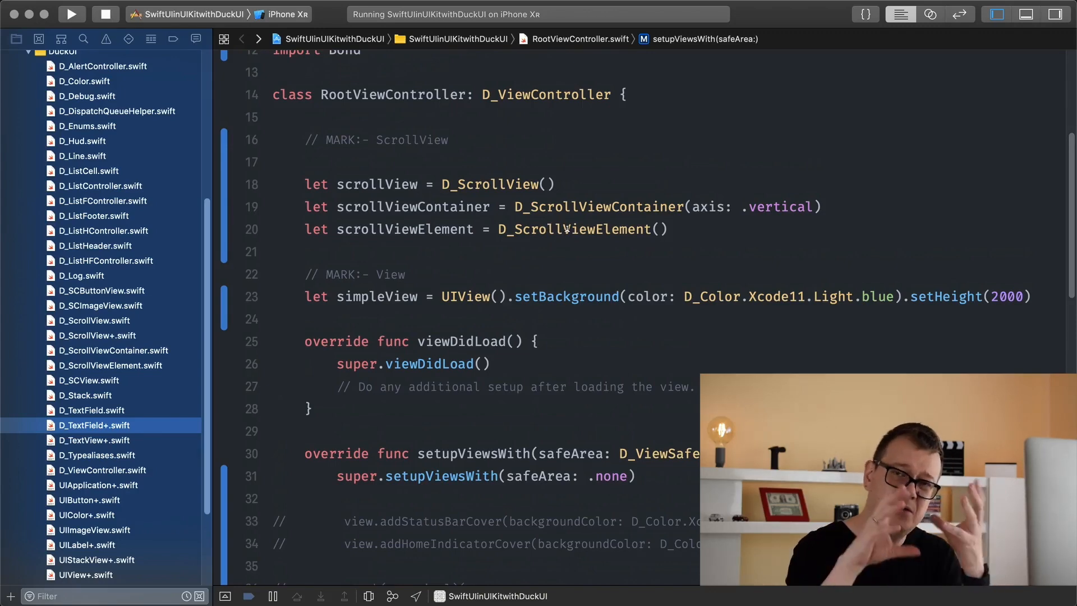
{"action": "scroll", "scroll_direction": "down", "scroll_amount": 3}
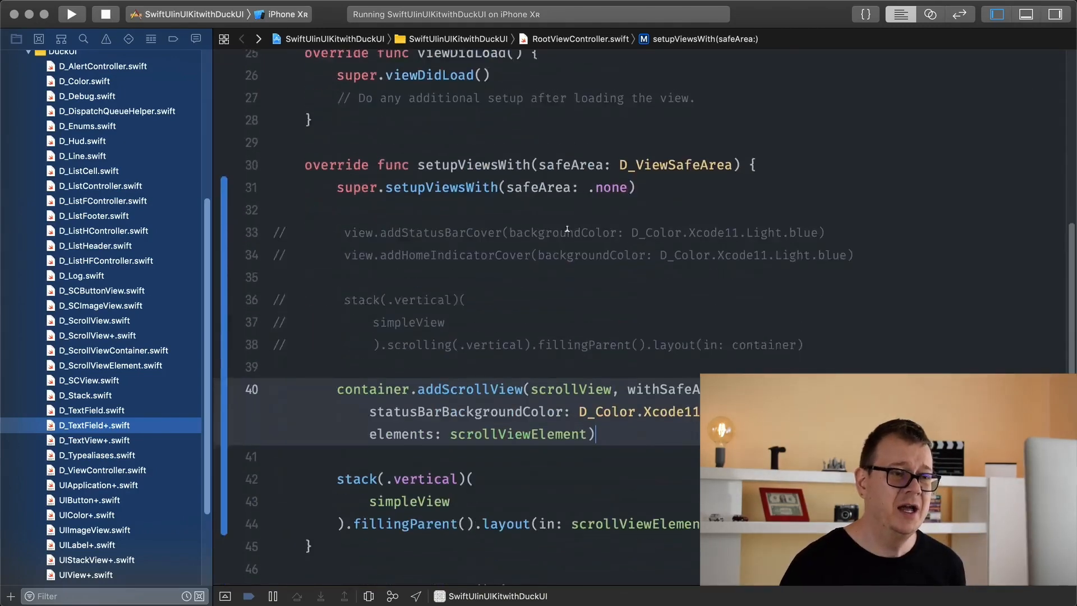